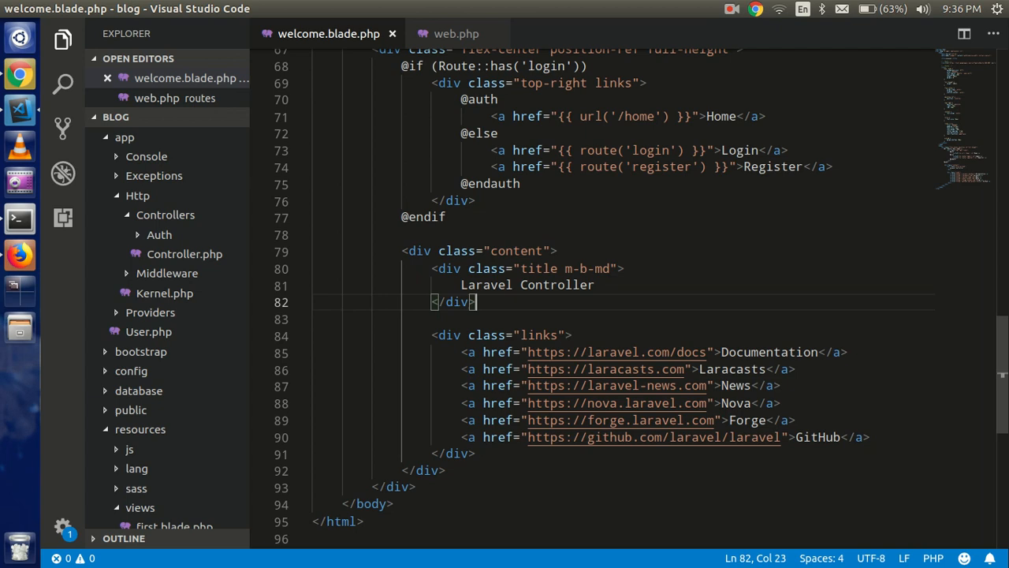
mouse_move(19, 219)
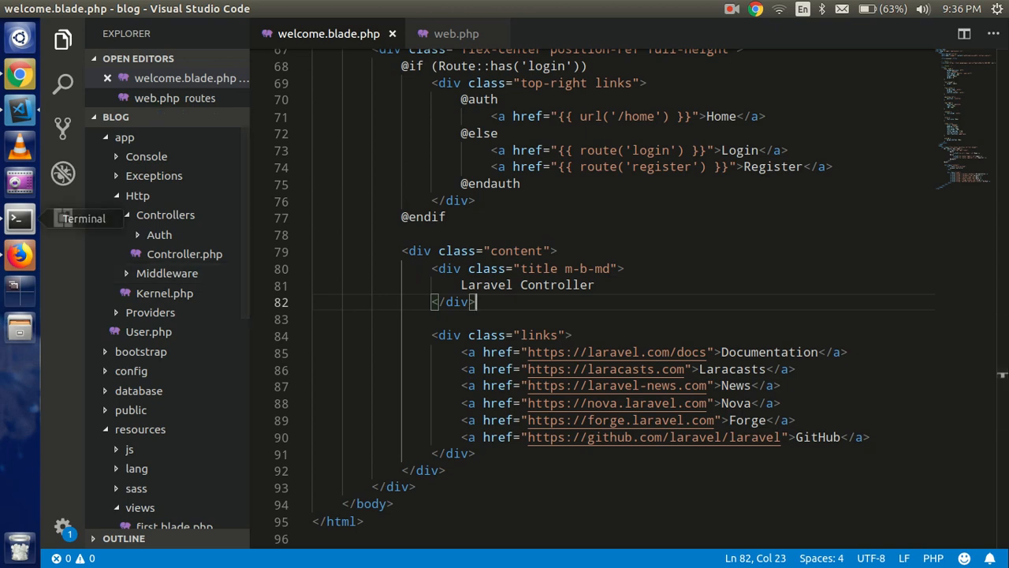
Run 'php artisan make:controller Tutorial' in the terminal to generate the Tutorial controller
left_click(19, 218)
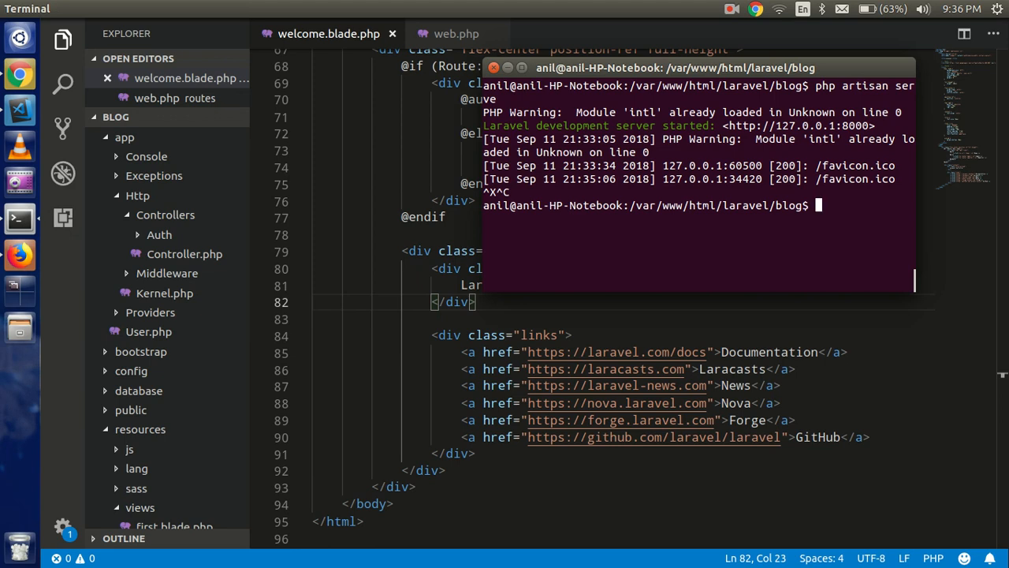
type("php")
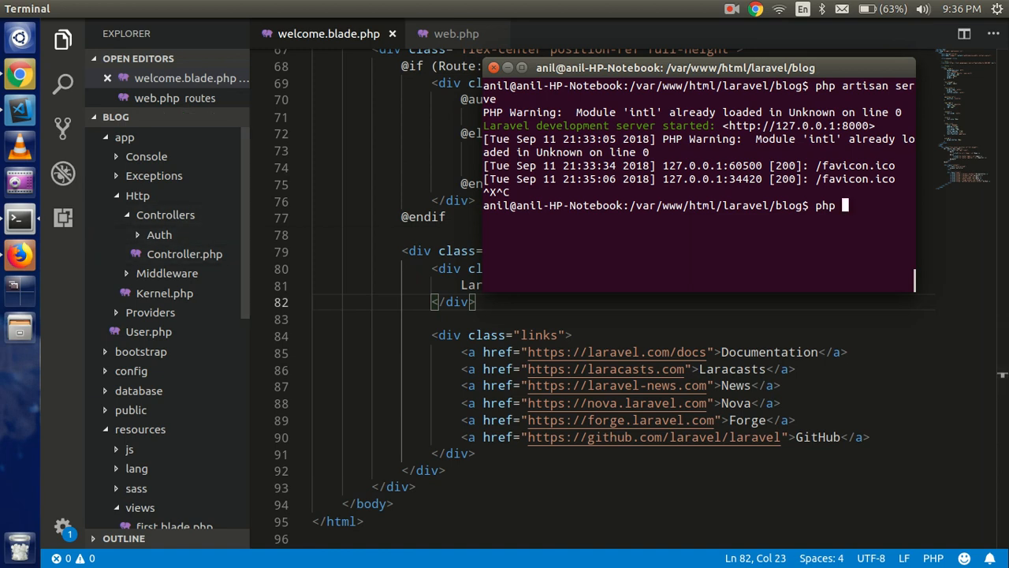
mouse_move(142, 116)
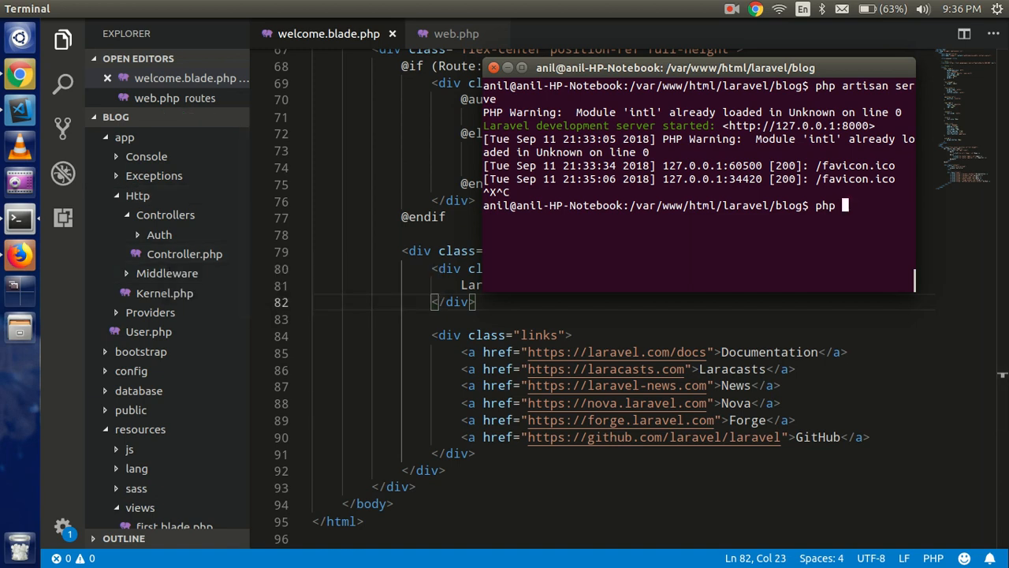
type("a")
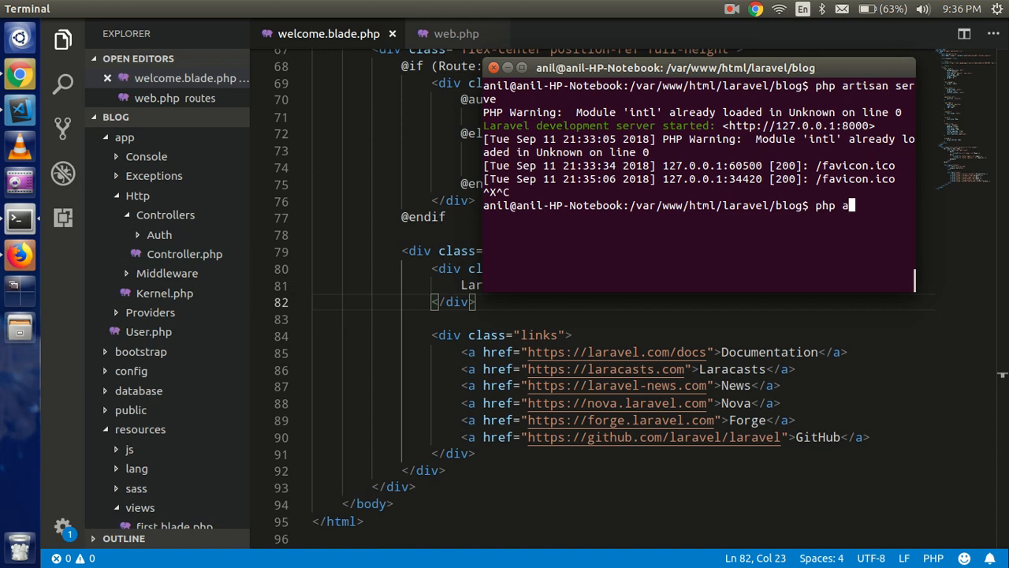
key("Backspace")
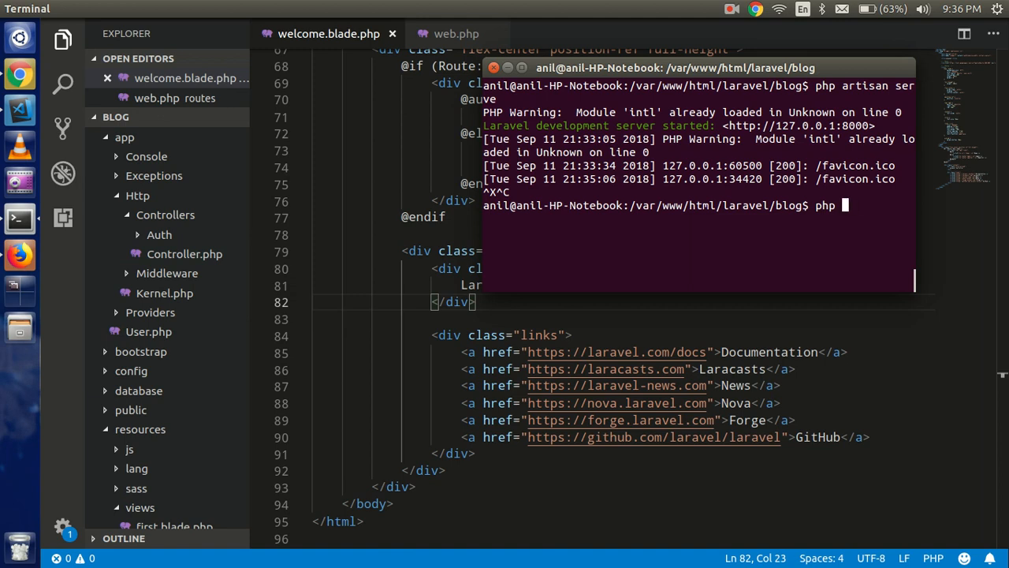
type("arti")
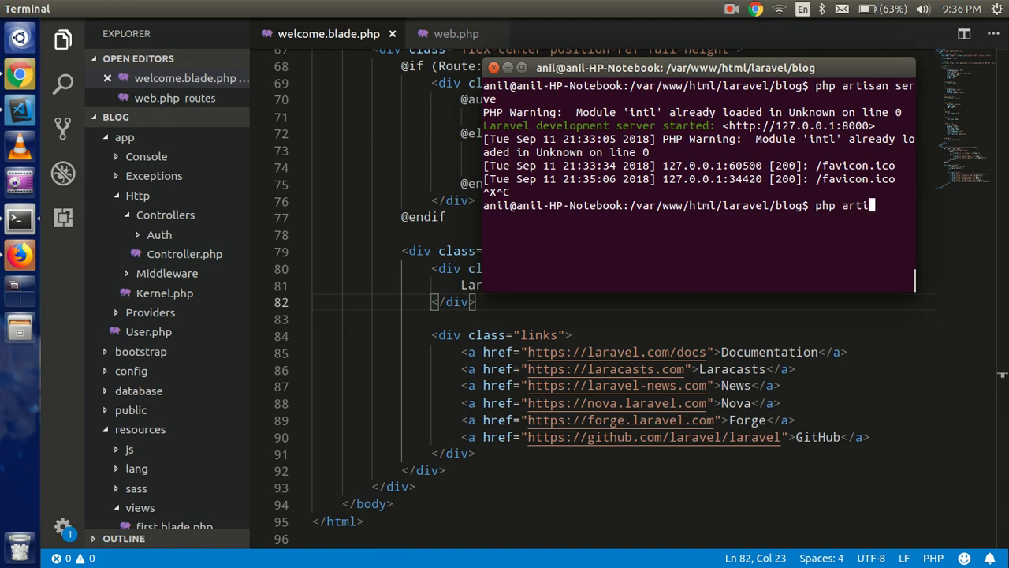
type("san make")
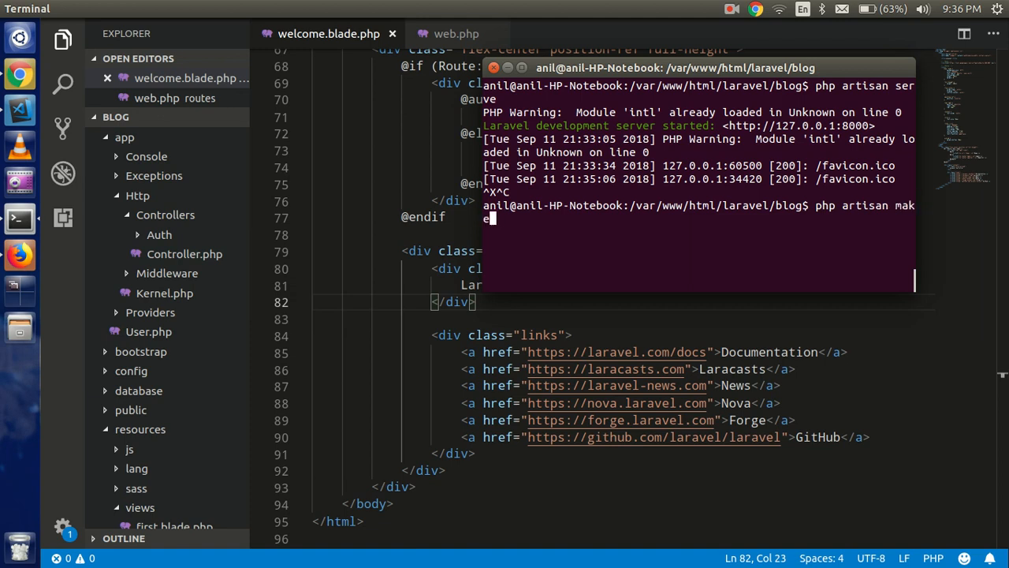
type(":contr")
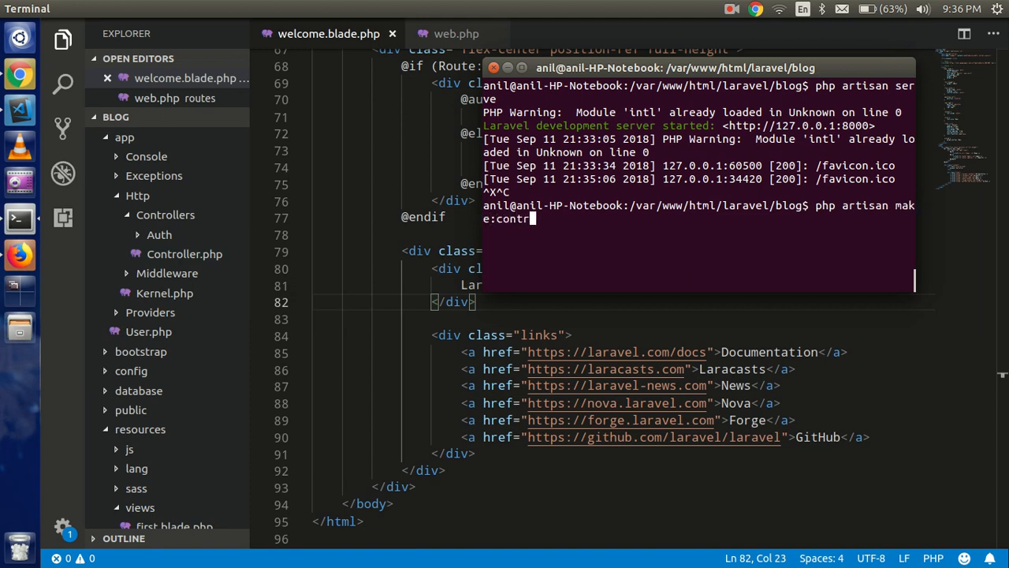
type("oller")
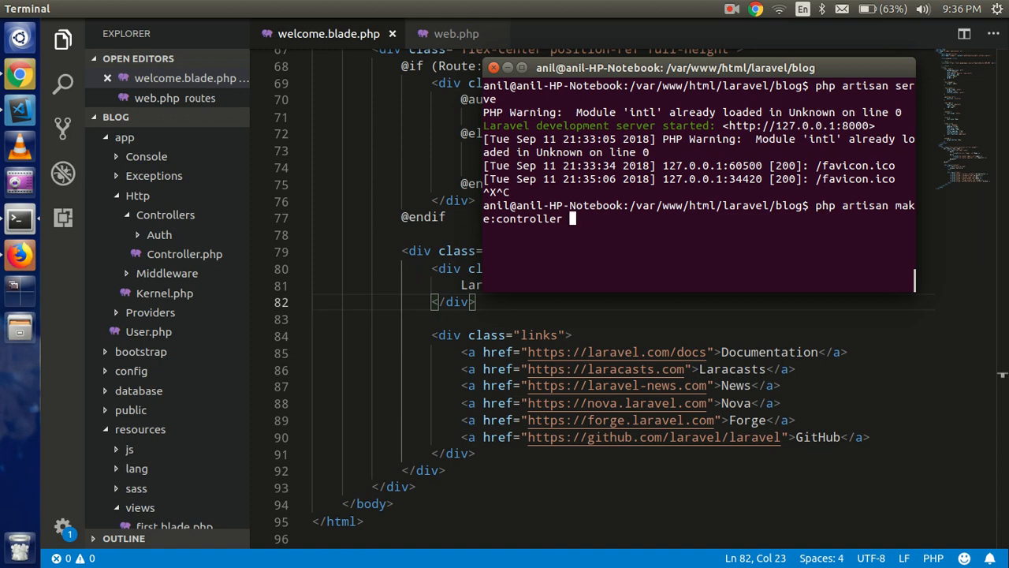
type("T")
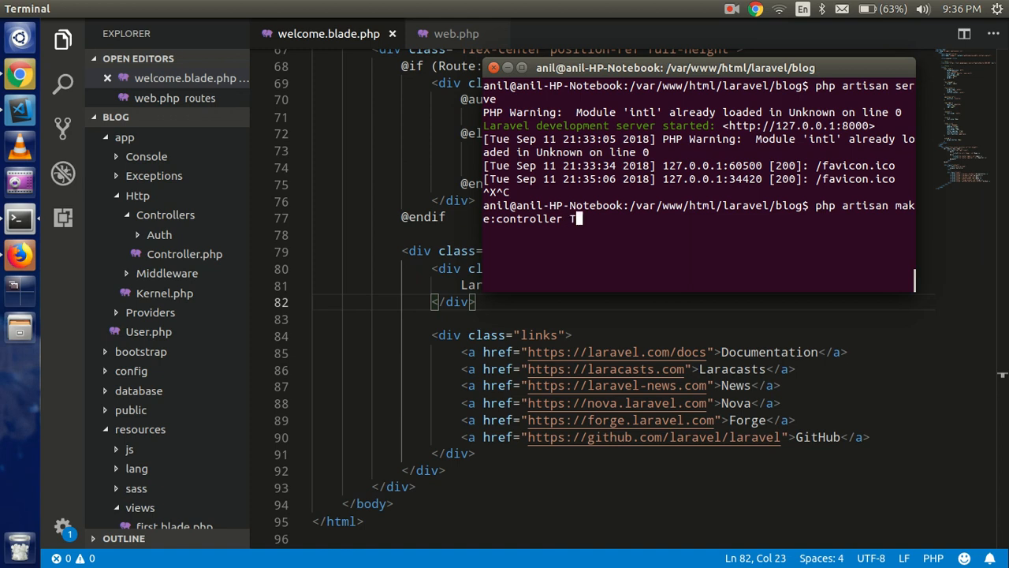
type("utori")
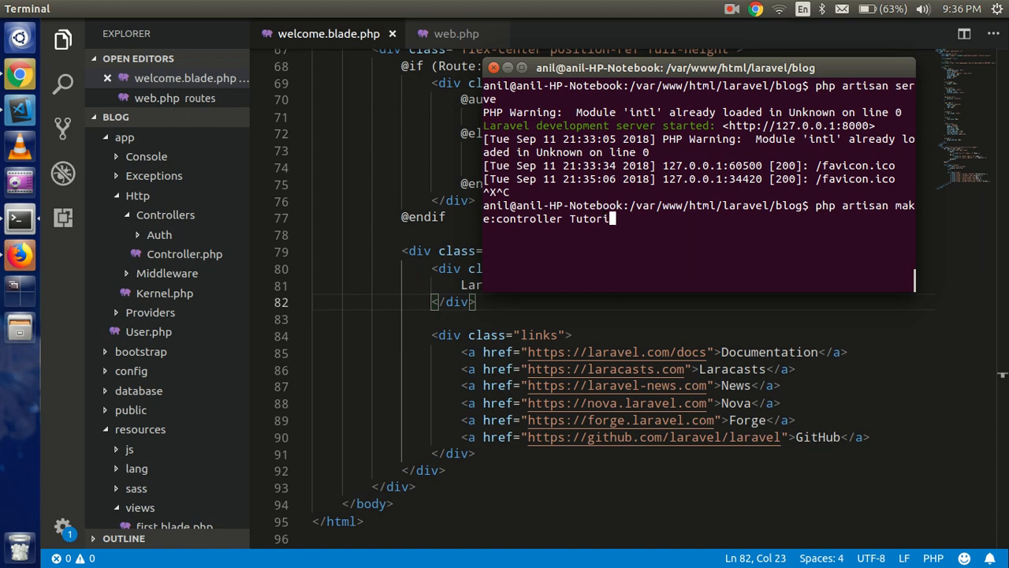
key("Return")
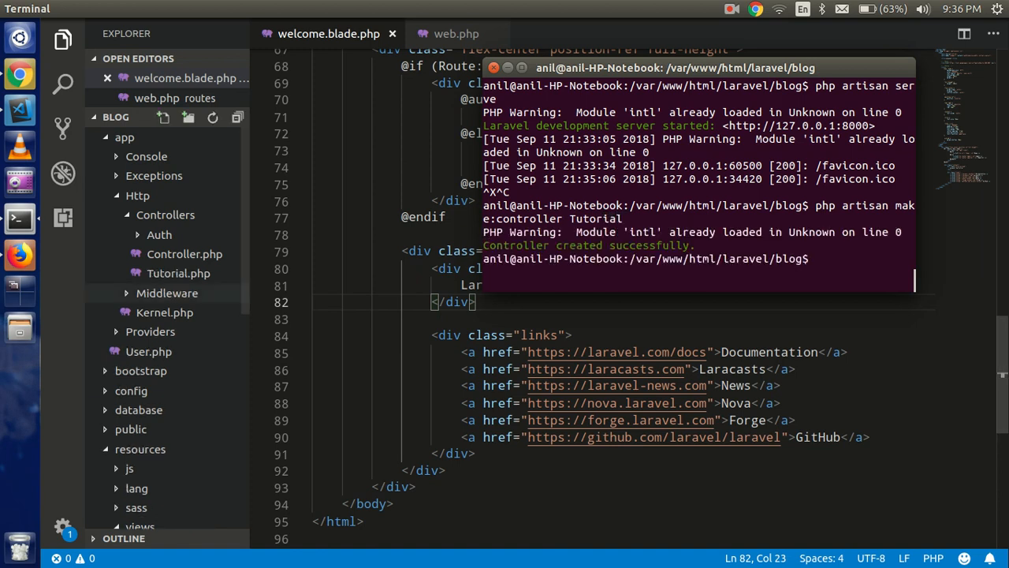
Open Tutorial.php and place the cursor inside its empty class body
left_click(178, 273)
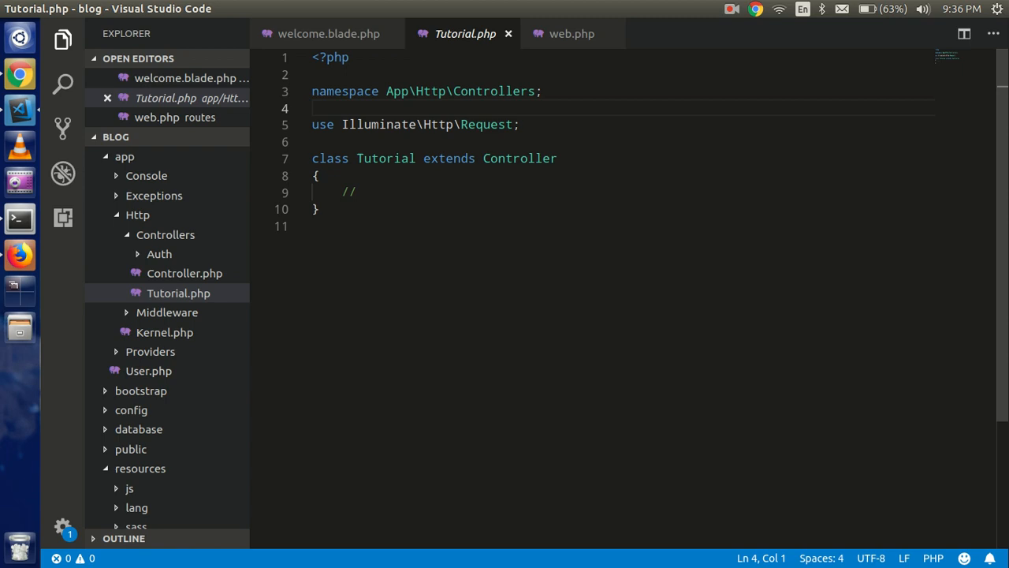
left_click(440, 125)
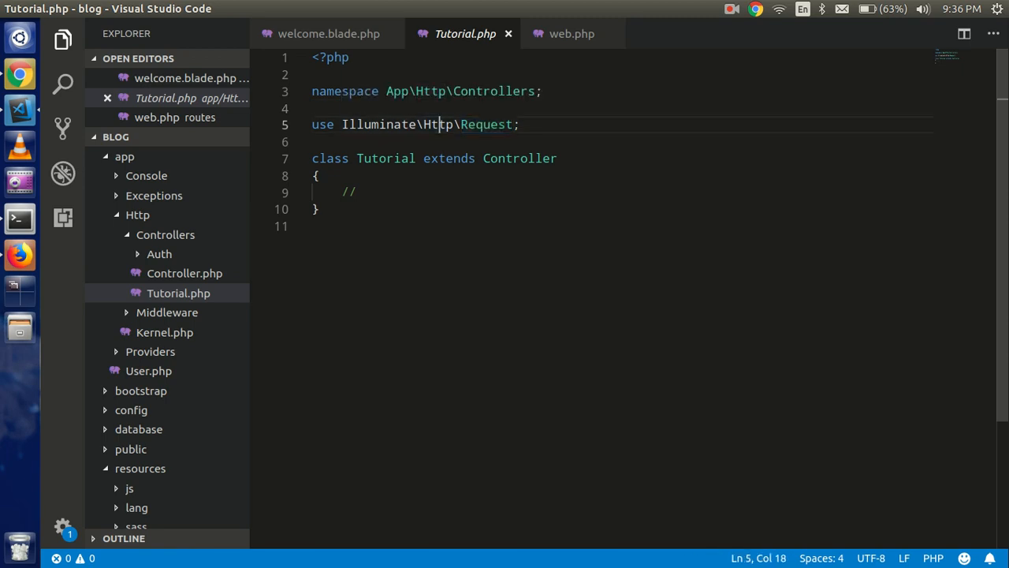
left_click(314, 108)
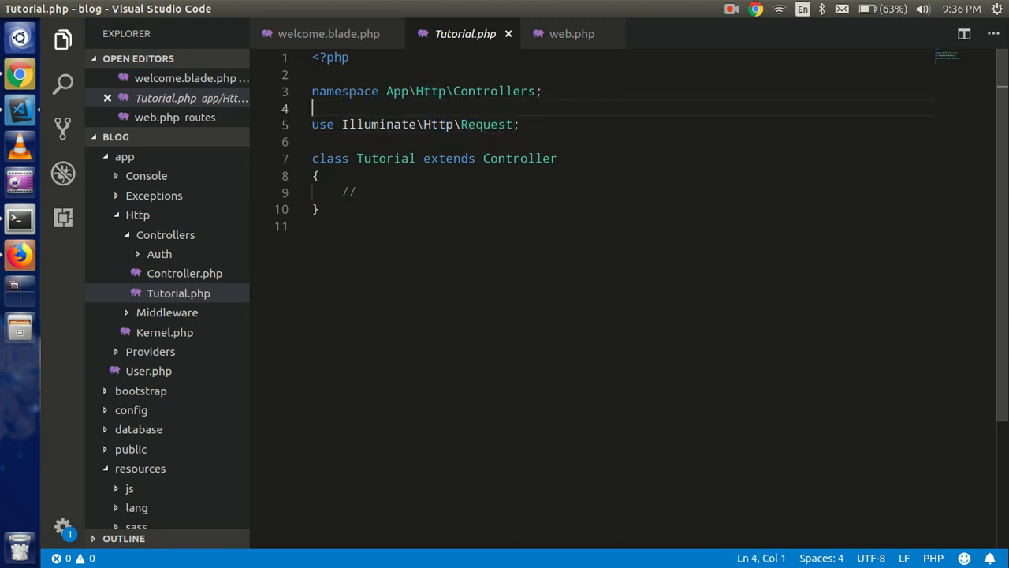
double_click(494, 91)
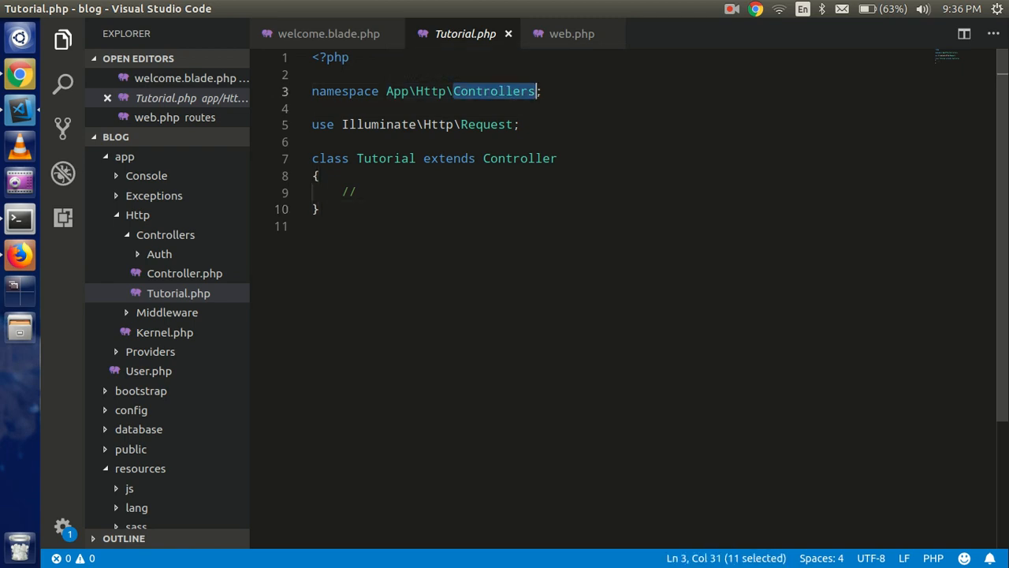
double_click(519, 158)
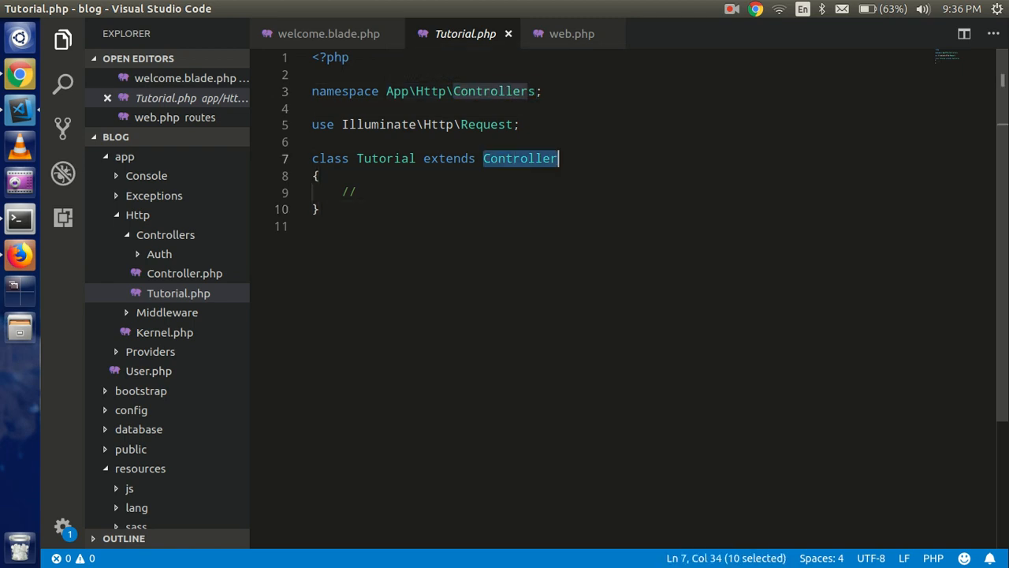
left_click(317, 175)
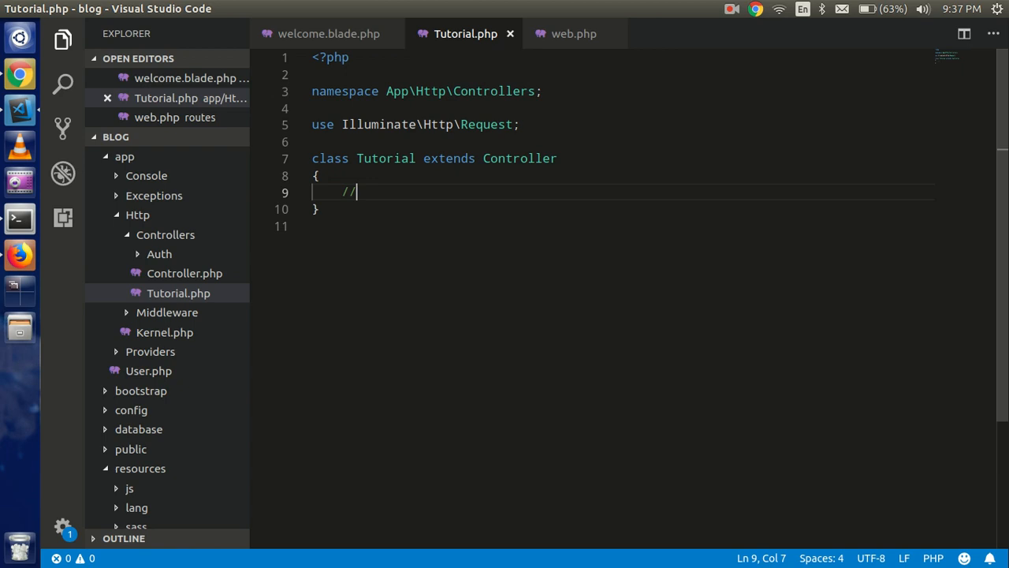
Add a public show() method that echoes "Hello from controller" to Tutorial.php
key("Enter")
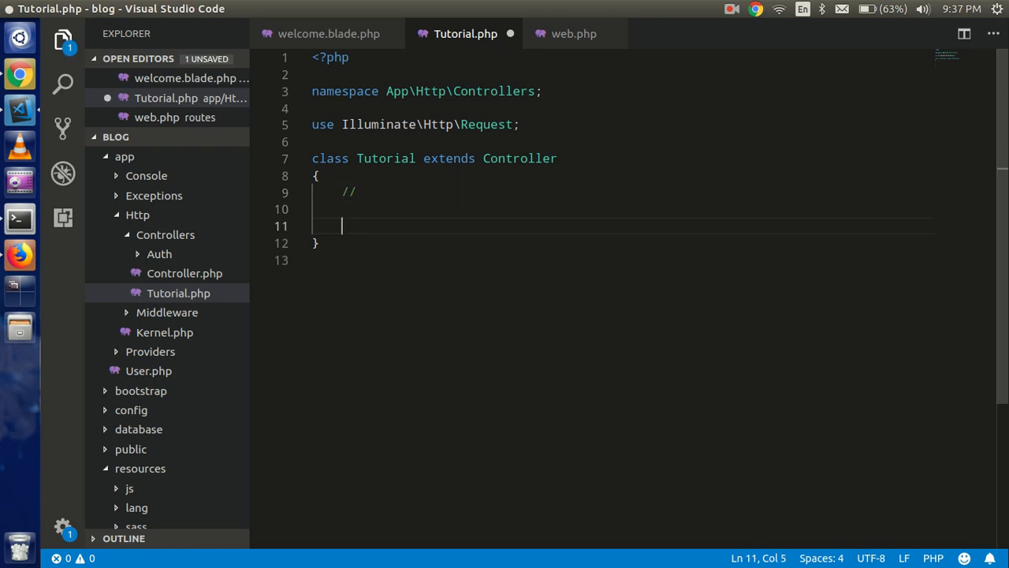
type("pub")
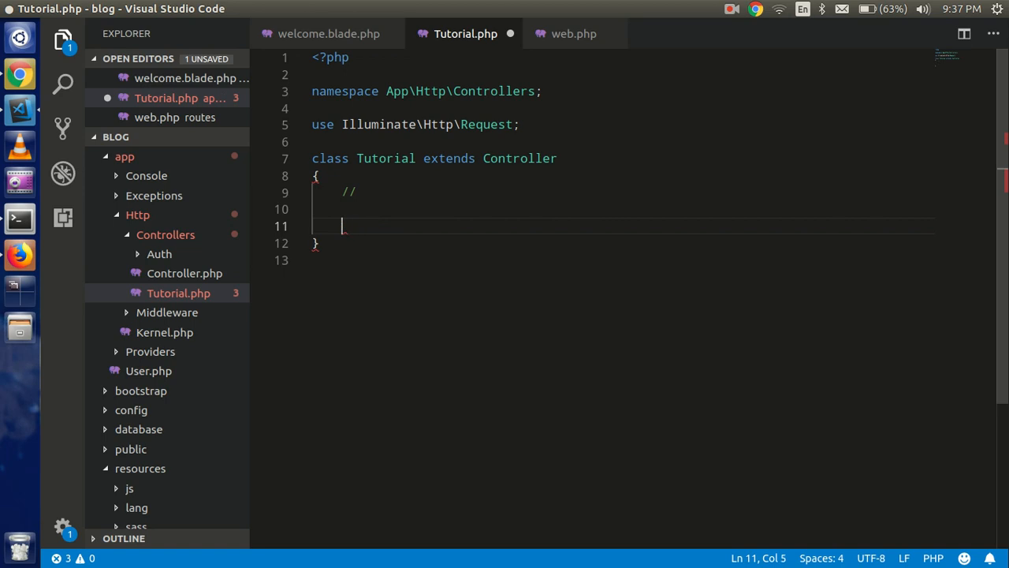
type("public")
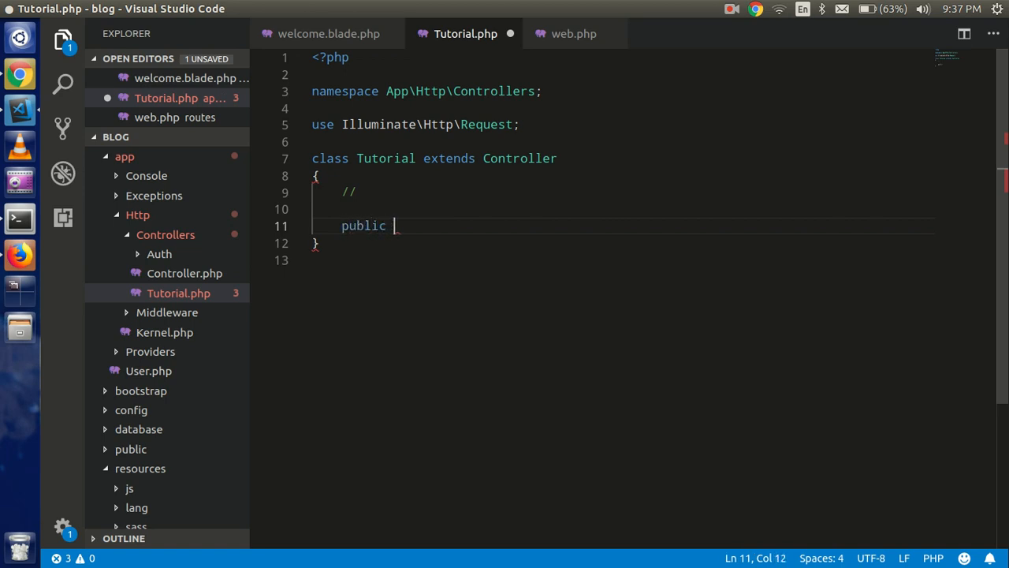
type("function")
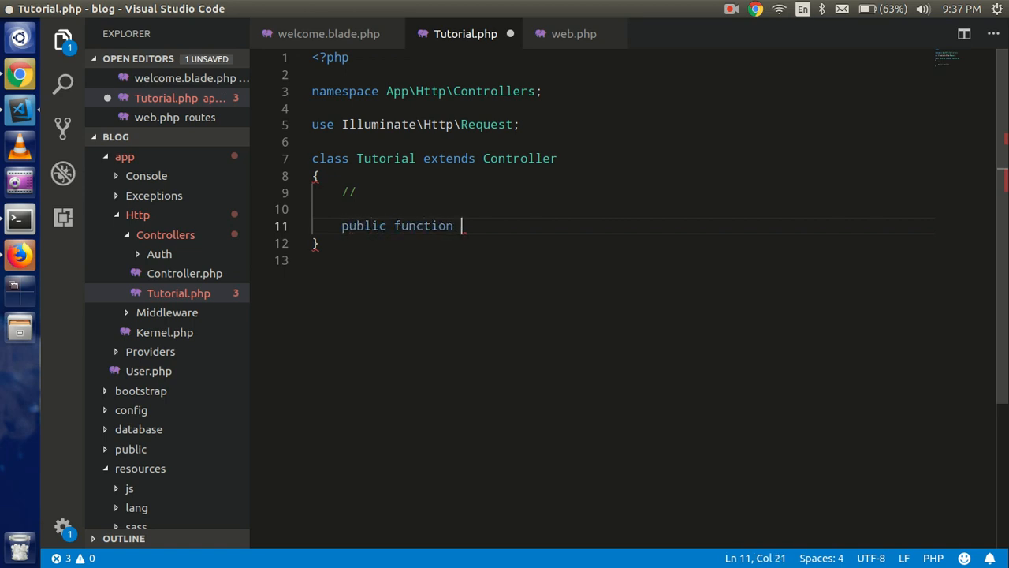
type("show(")
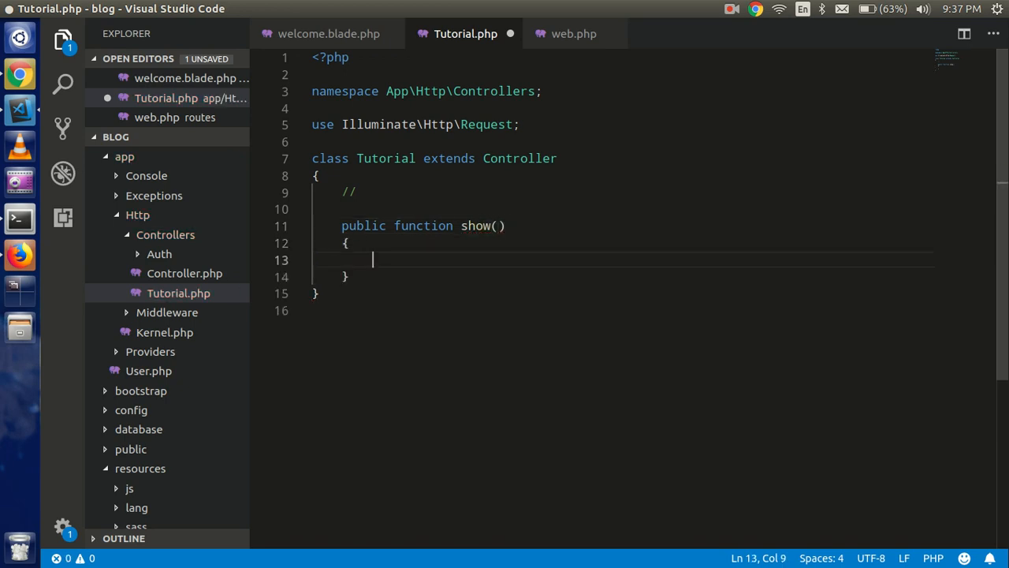
type("echo")
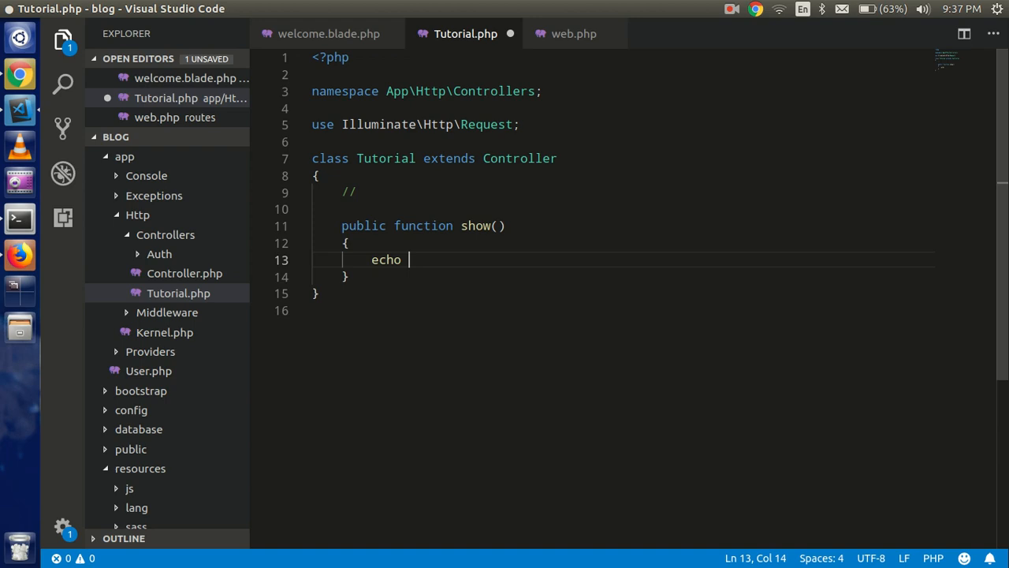
type("\"Hello from")
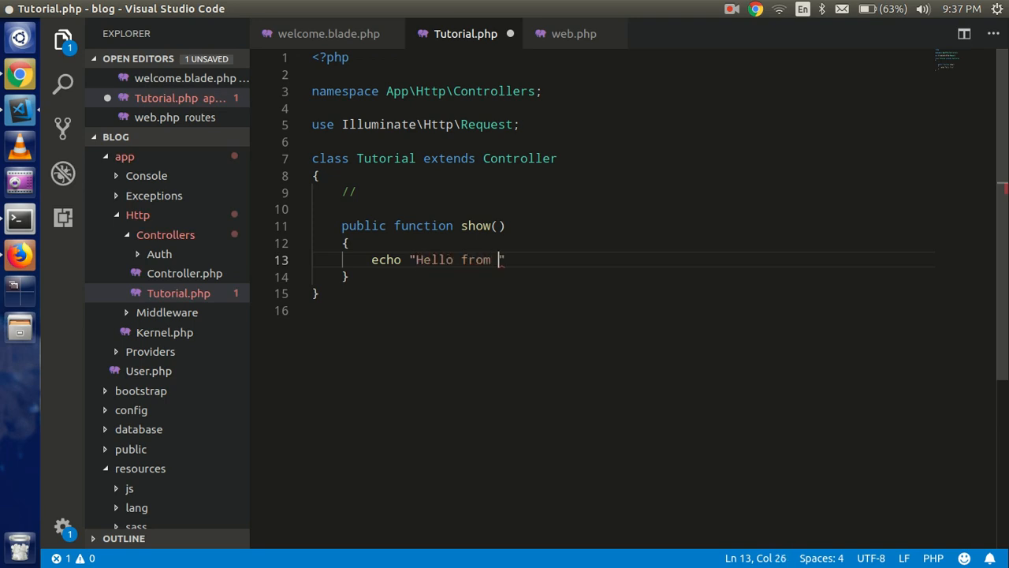
type("controlle")
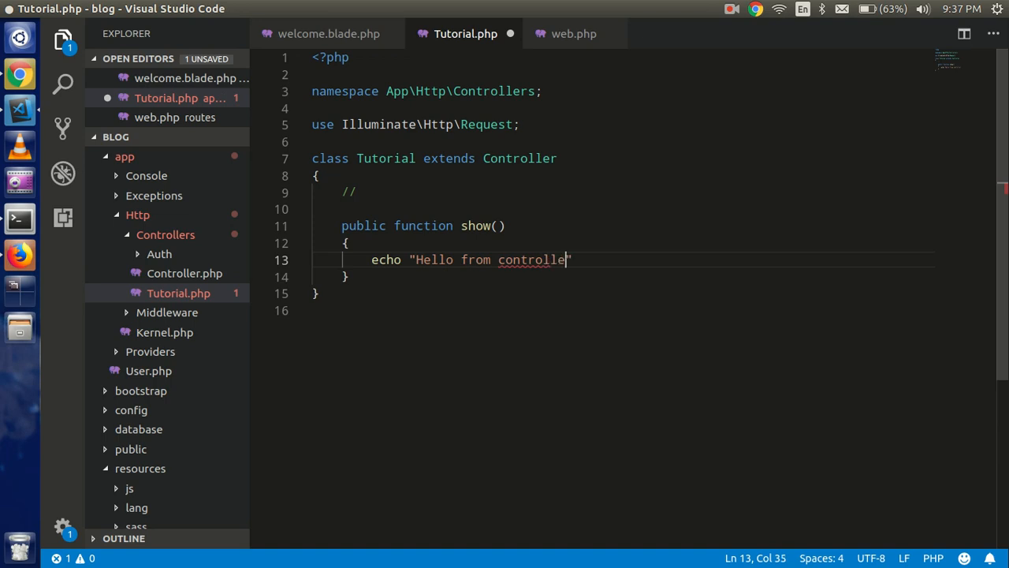
type("r \";")
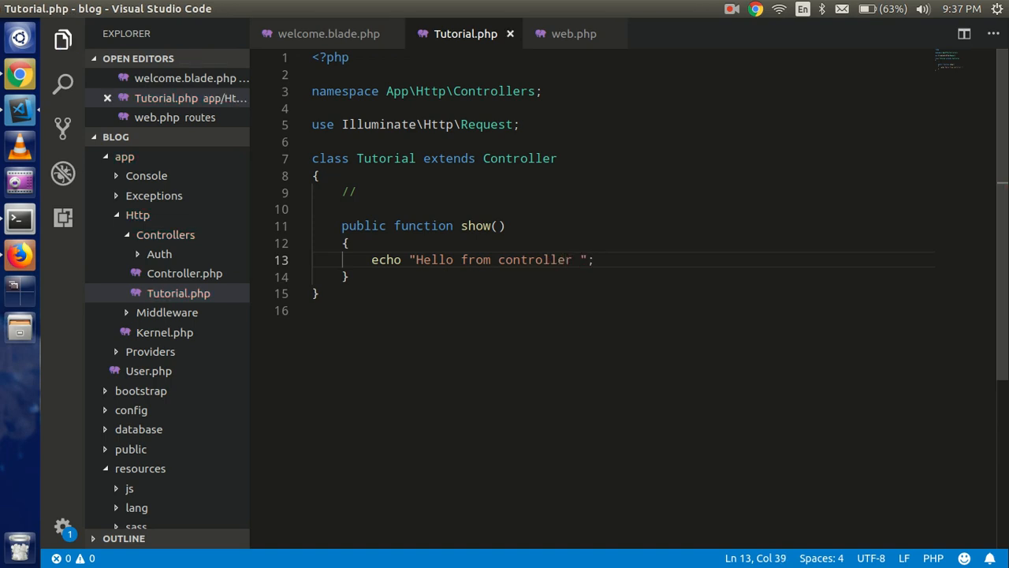
mouse_move(574, 33)
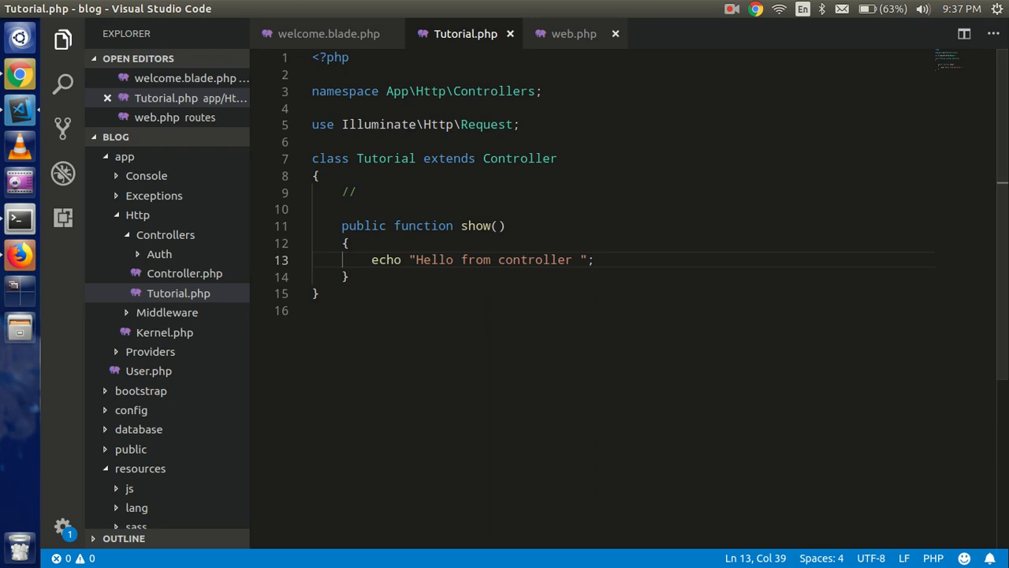
In web.php, start a new line Route::get("/", and briefly check the browser
left_click(573, 33)
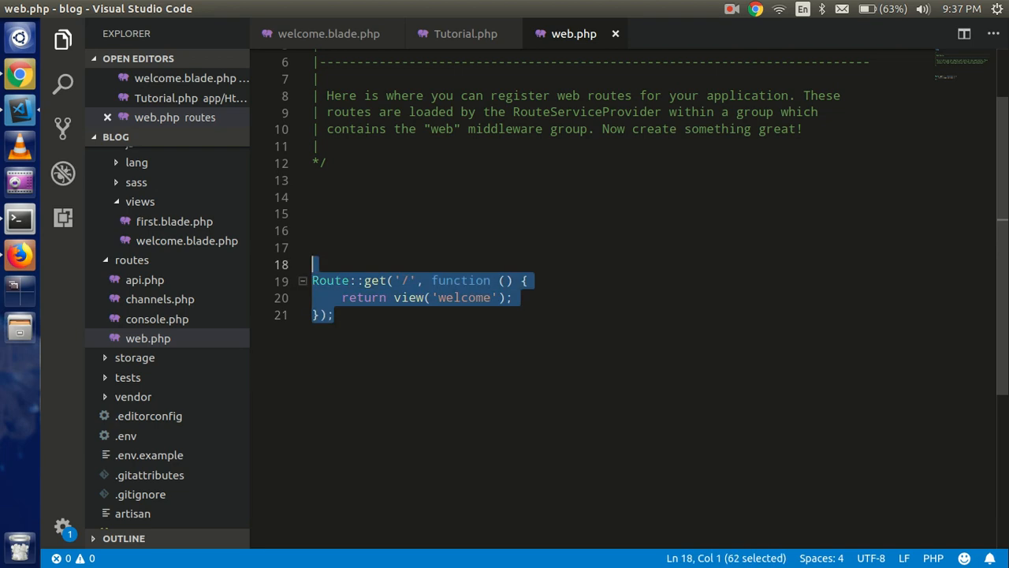
key("ctrl+/")
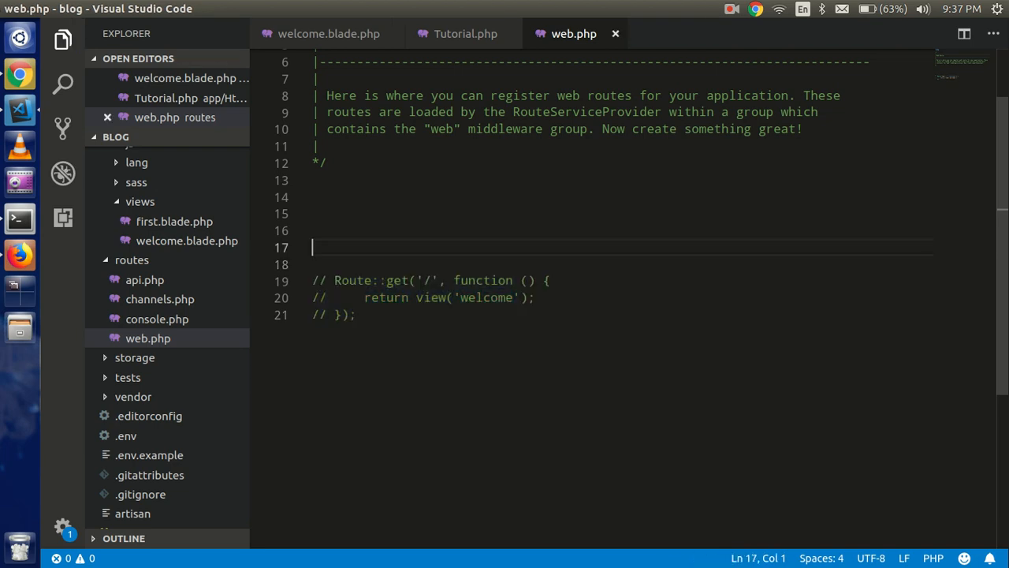
type("Ro")
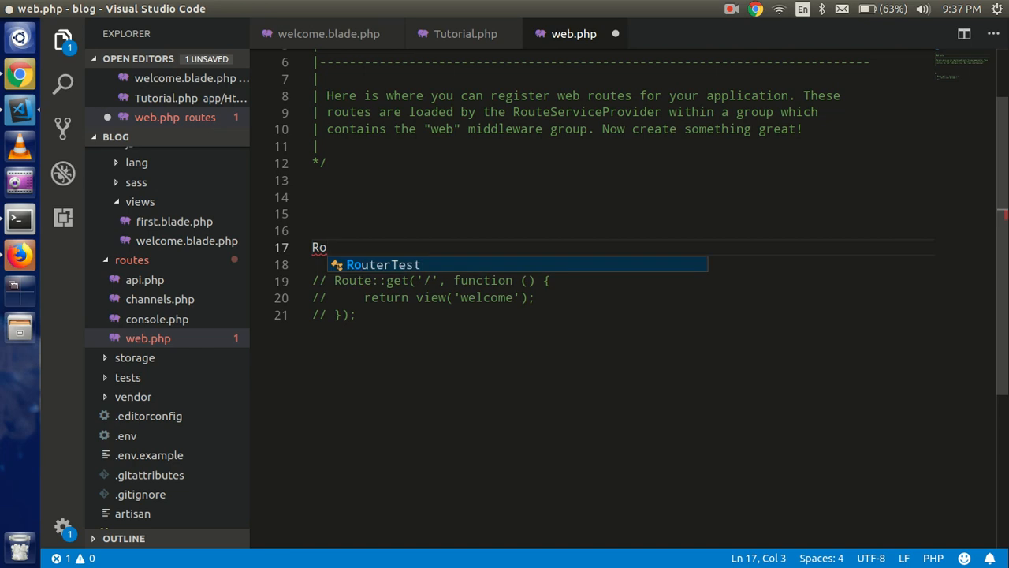
type("ute::")
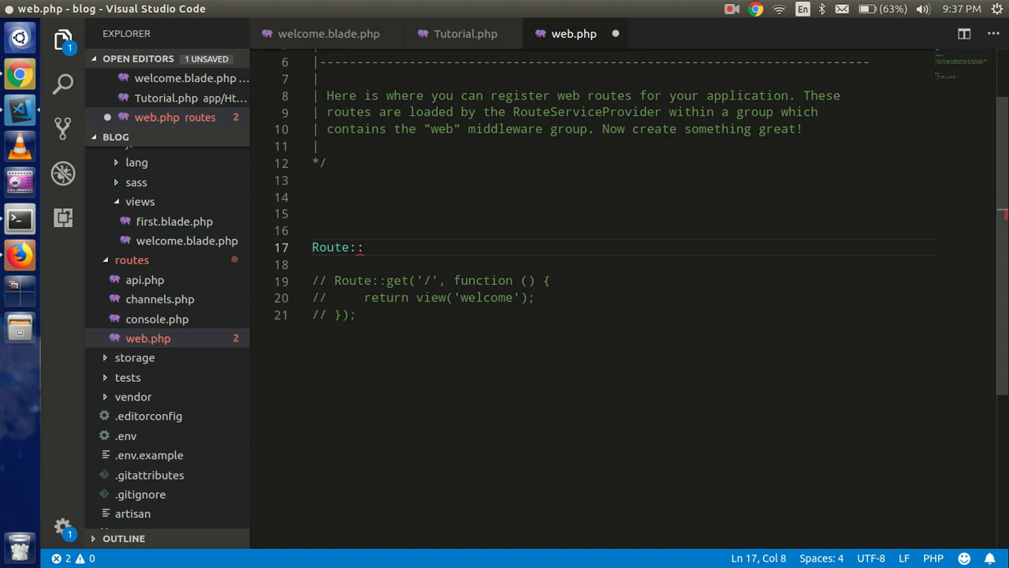
type("get")
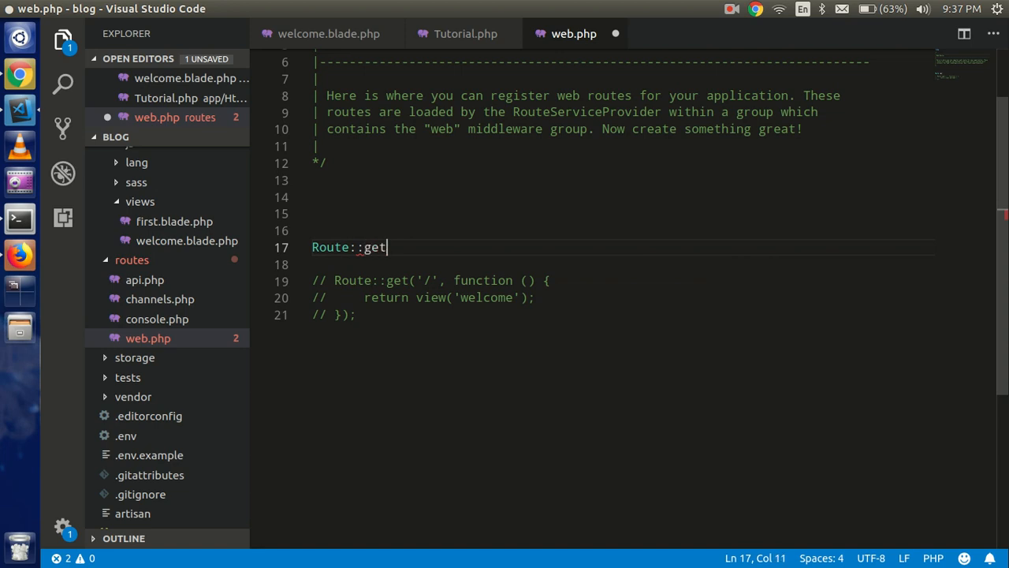
type("()")
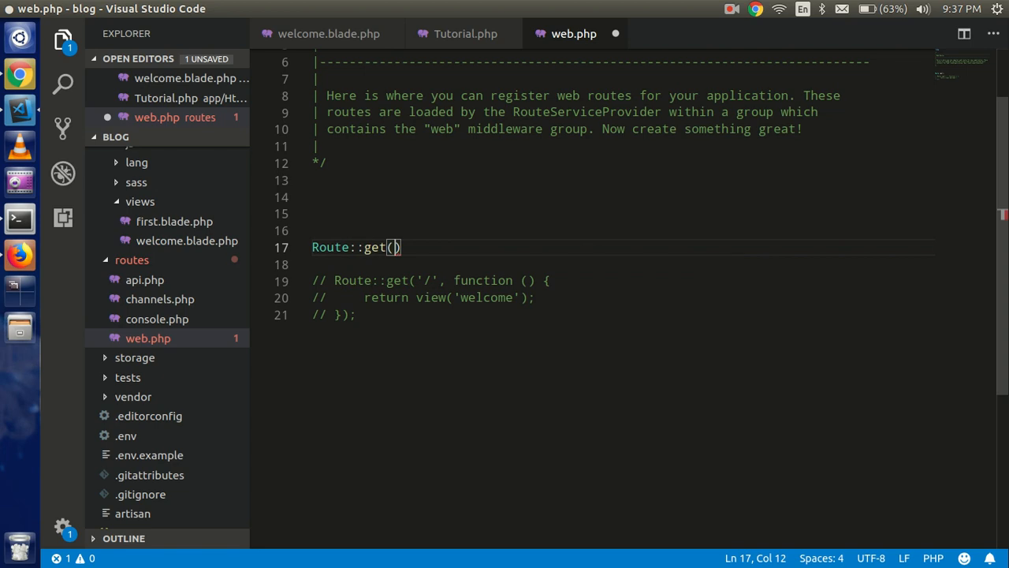
type("\"\"")
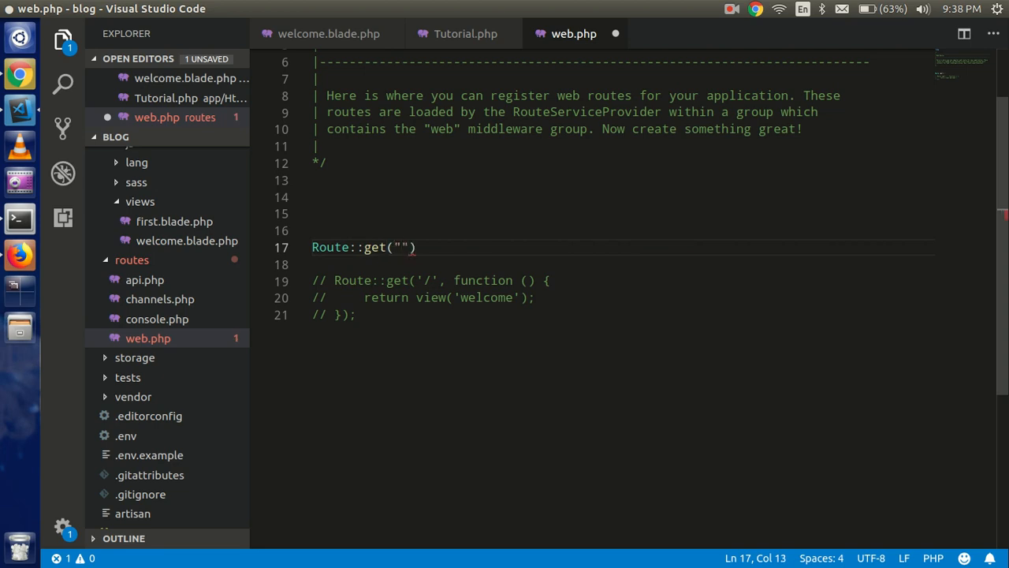
type("/")
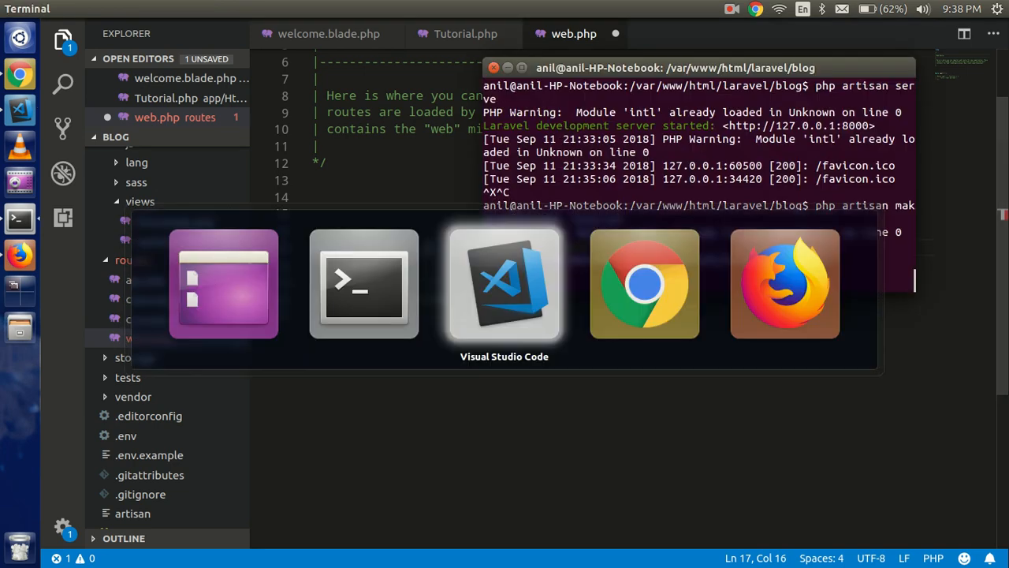
left_click(644, 284)
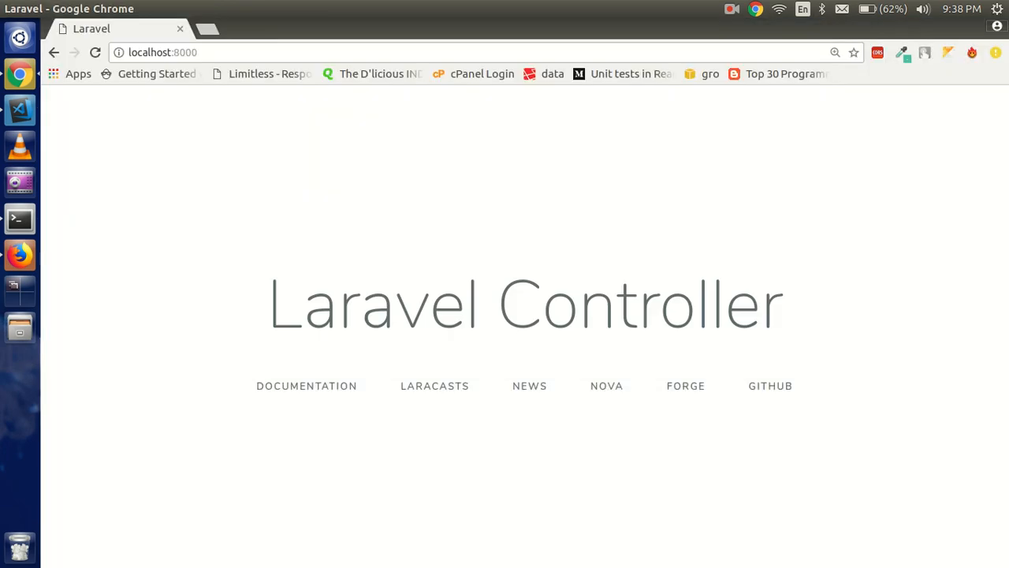
left_click(19, 109)
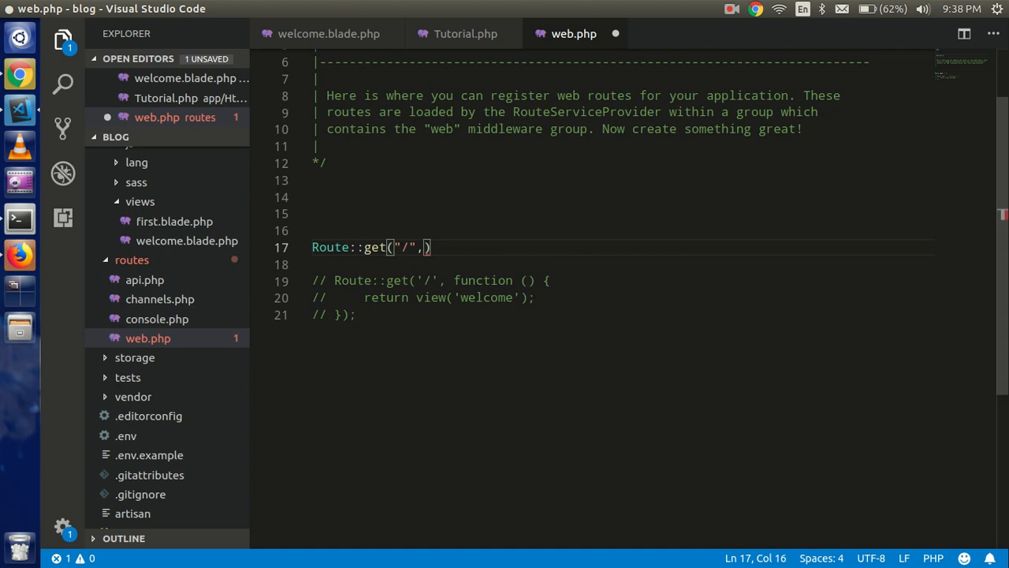
Confirm the class name Tutorial, then finish the route as Route::get("/", 'Tutorial@show');
type("''")
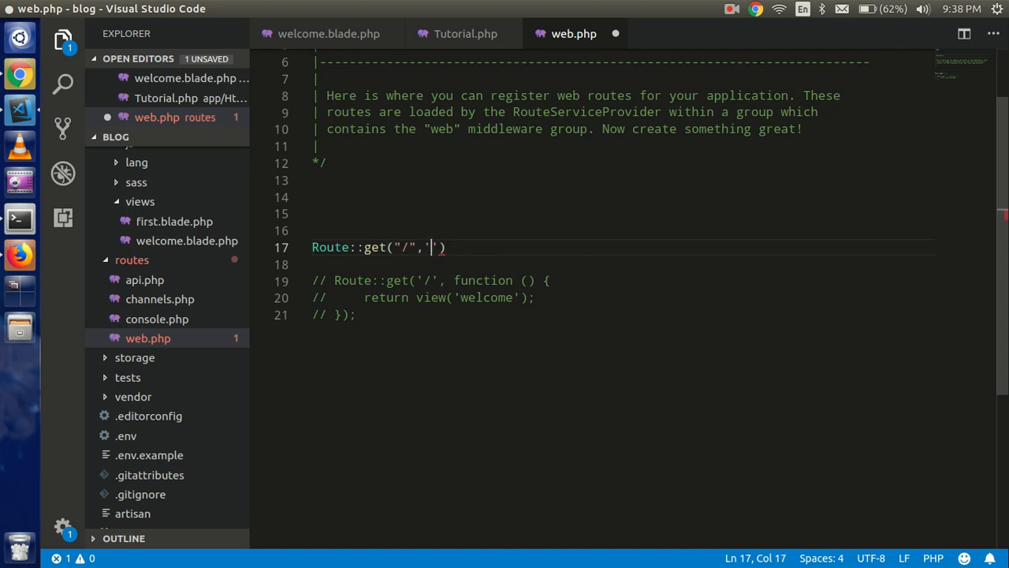
left_click(466, 33)
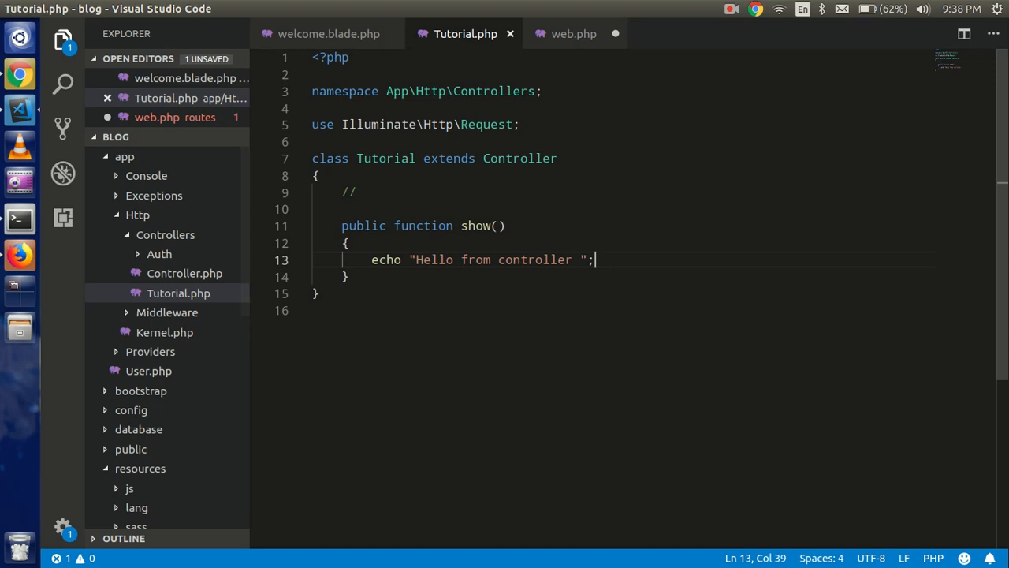
double_click(386, 159)
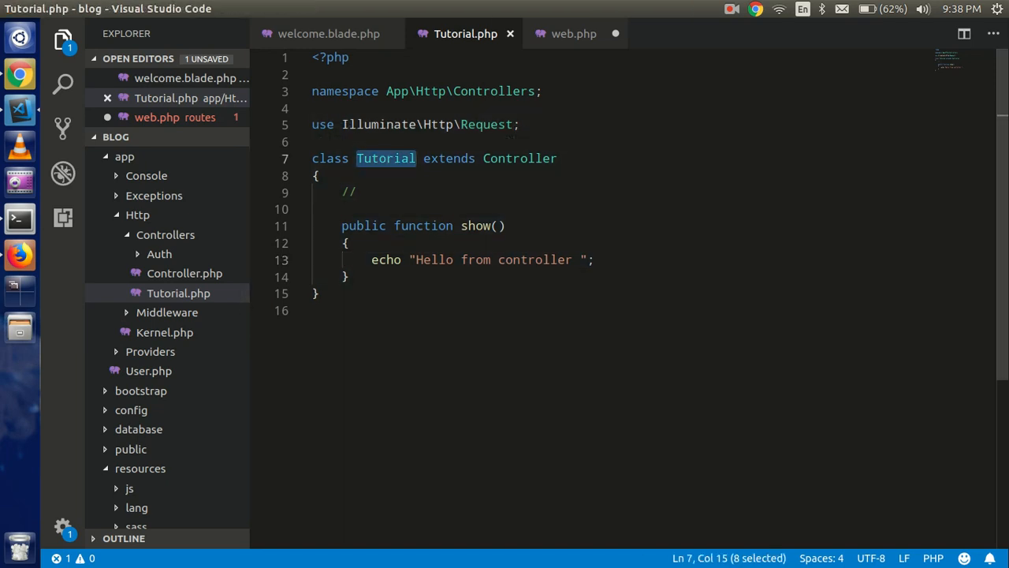
left_click(574, 33)
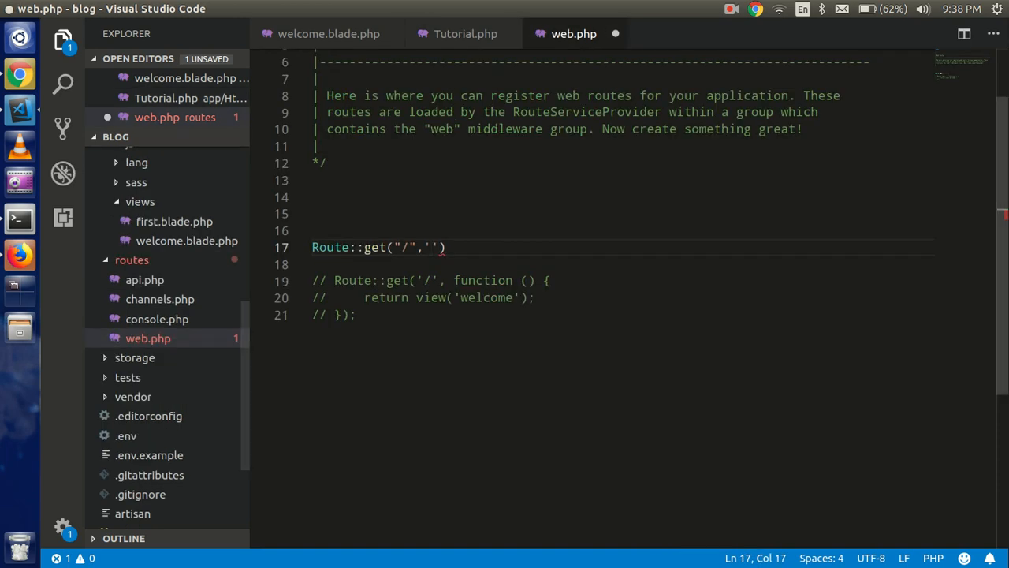
type("Tutorial@")
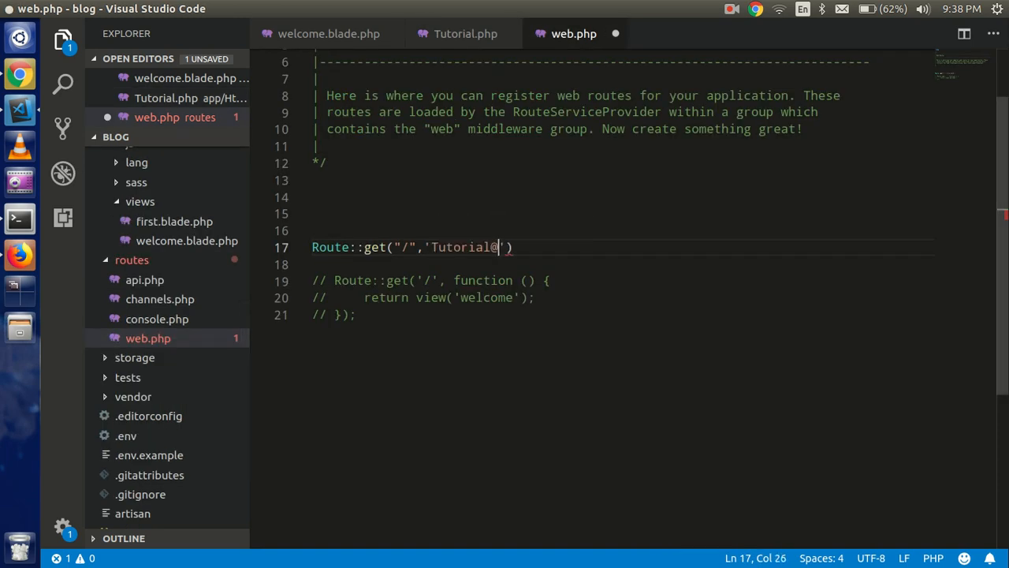
type("show")
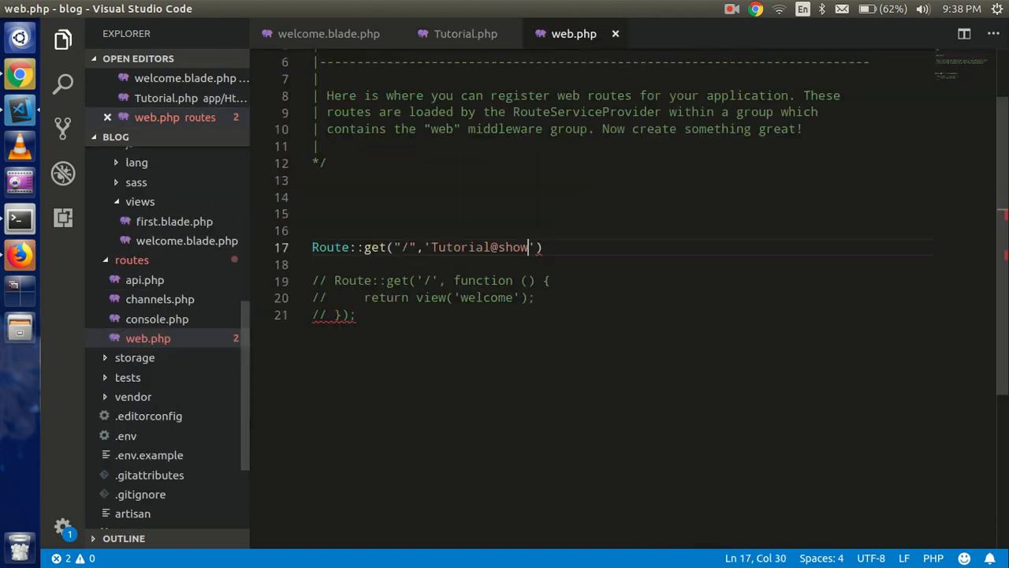
type(";")
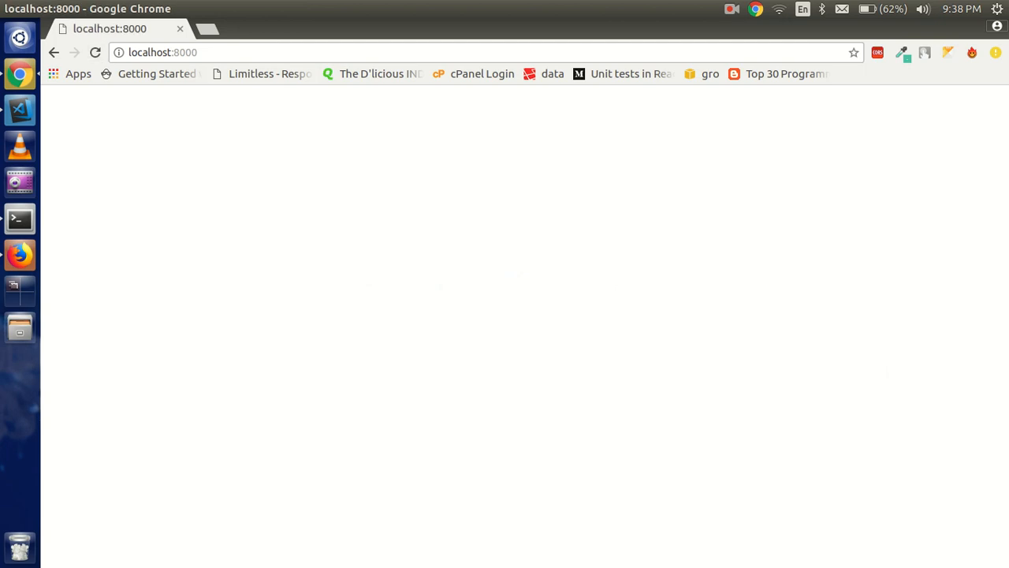
Reload localhost:8000 and restart php artisan serve so the controller message appears
left_click(95, 52)
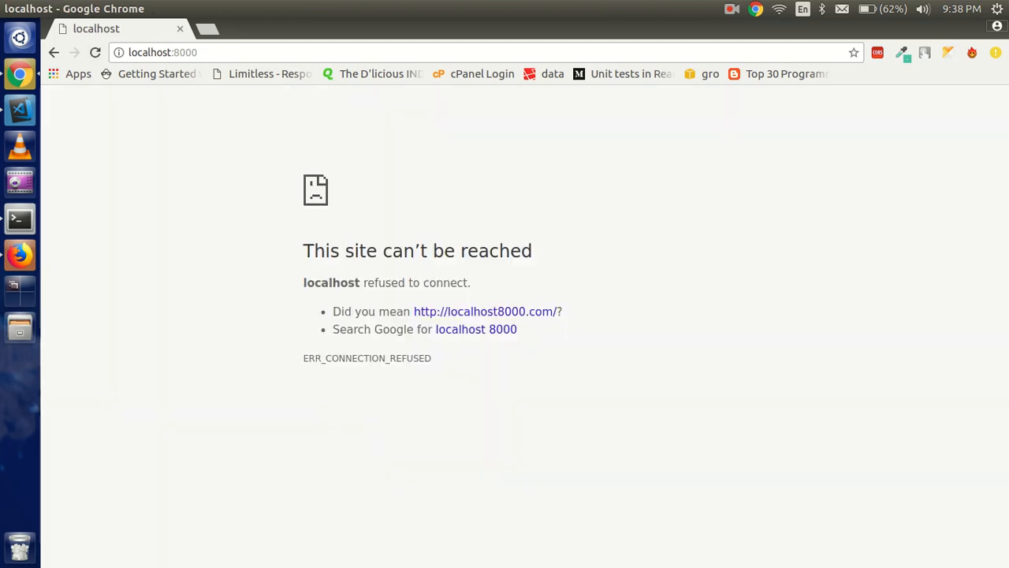
left_click(20, 219)
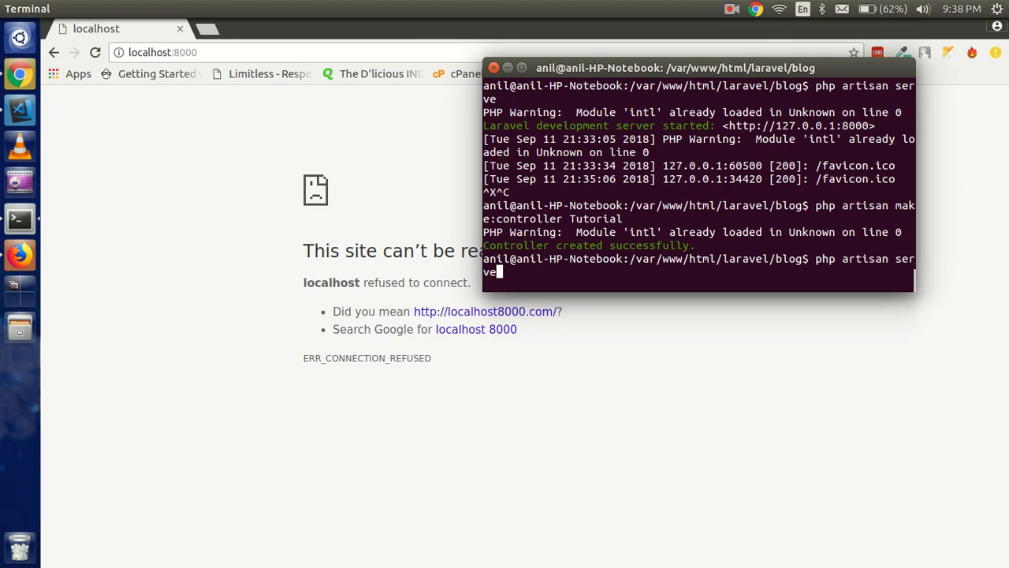
key("Return")
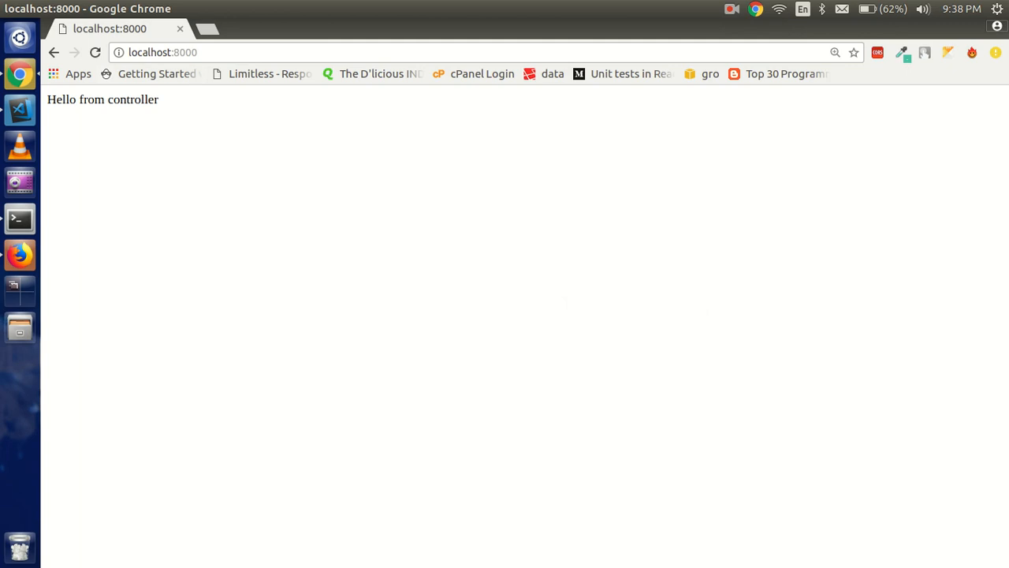
left_click(19, 110)
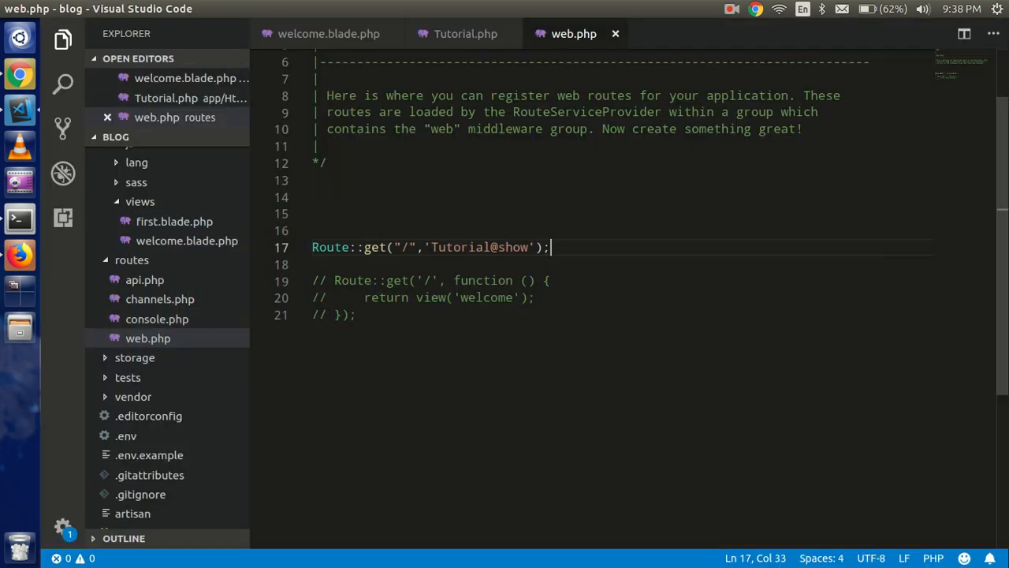
Edit the show() echo in Tutorial.php to "Hey, from controller", then return to web.php
left_click(465, 33)
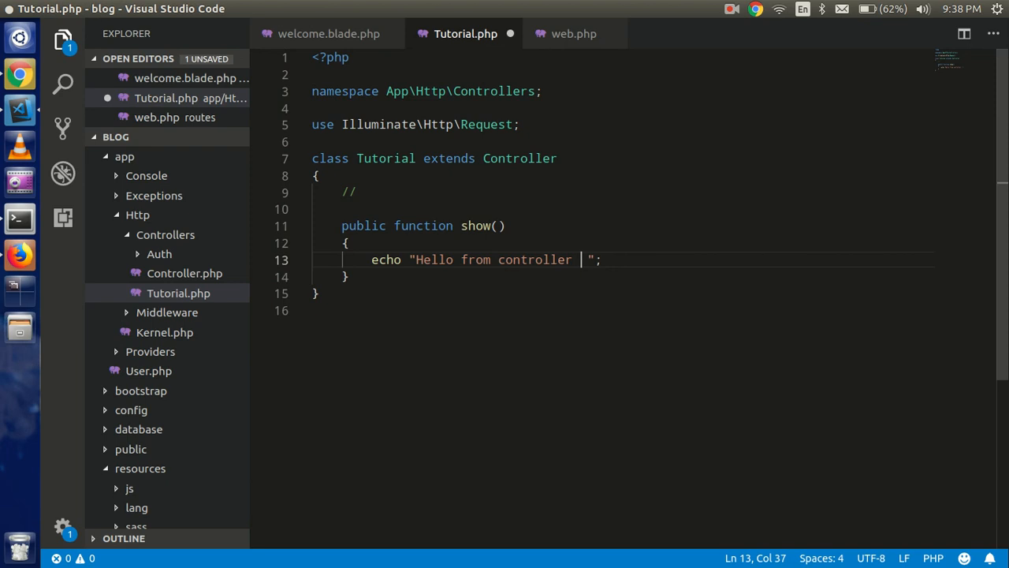
type("Hey,")
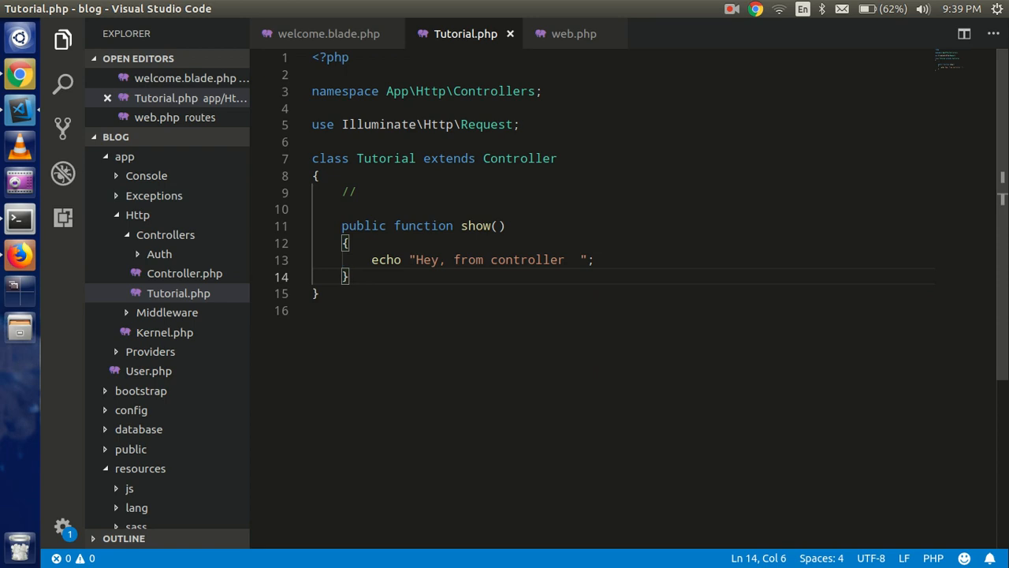
mouse_move(529, 158)
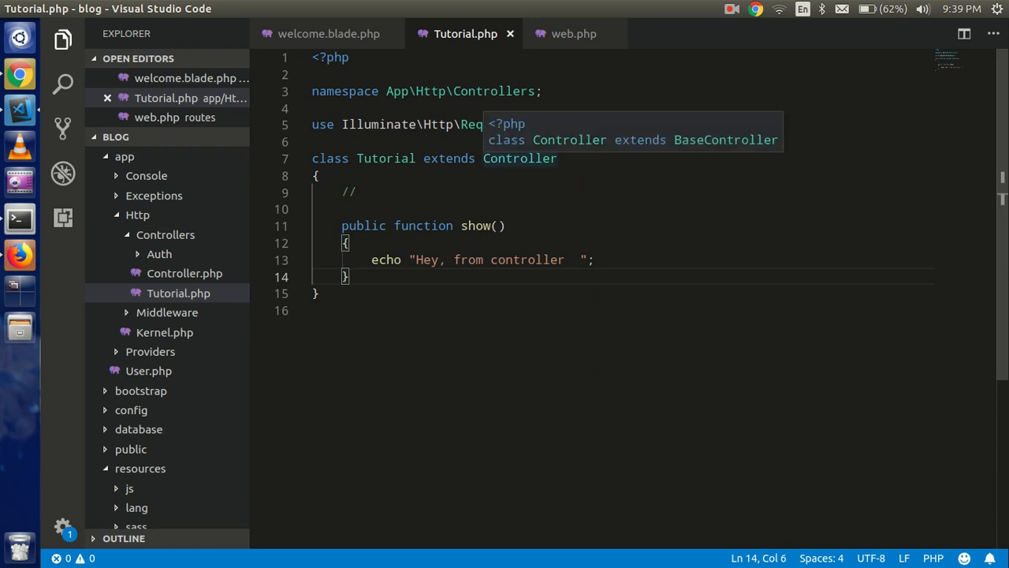
mouse_move(573, 33)
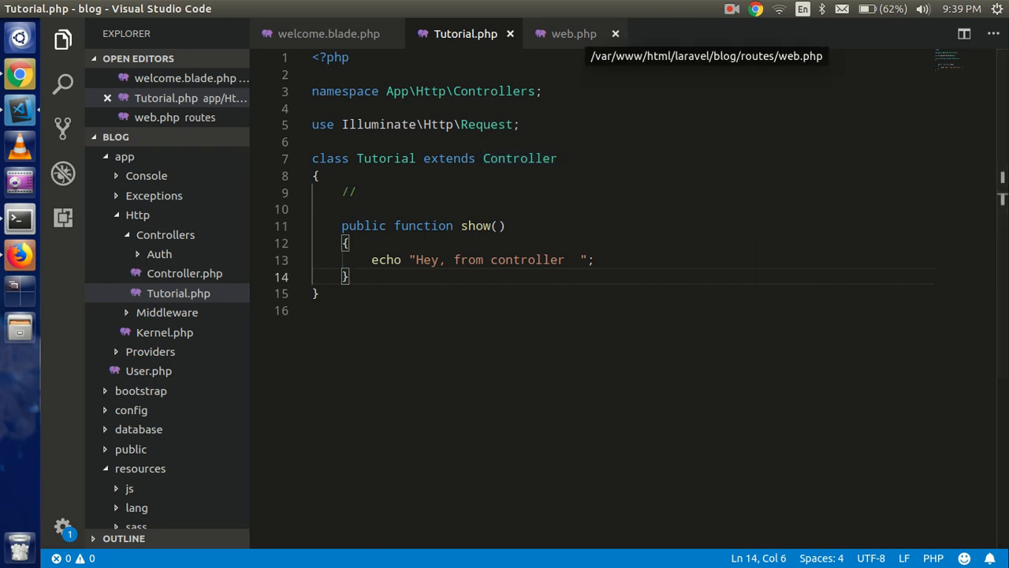
left_click(573, 33)
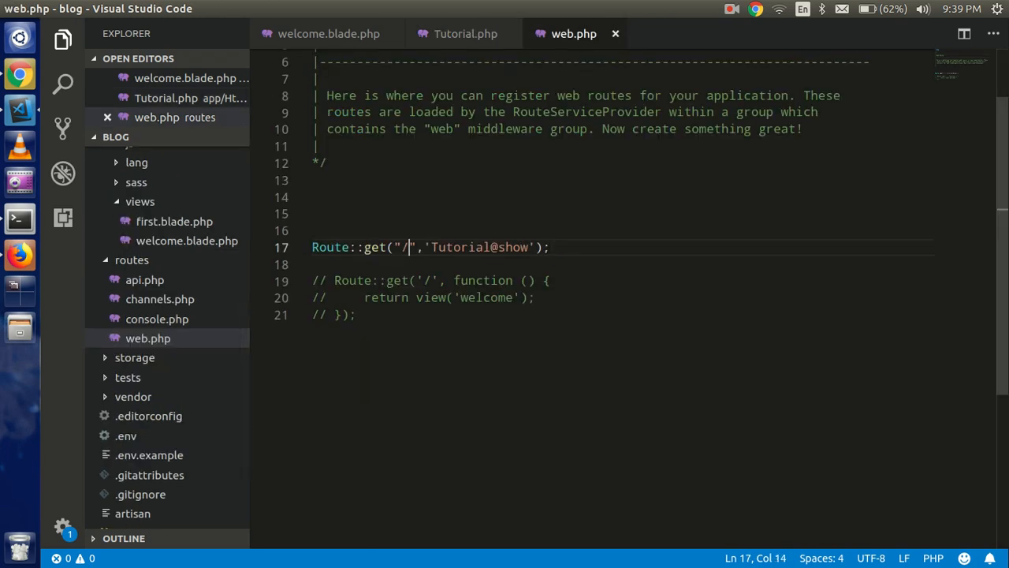
Change the root route path in web.php to include an {id} parameter
type("{")
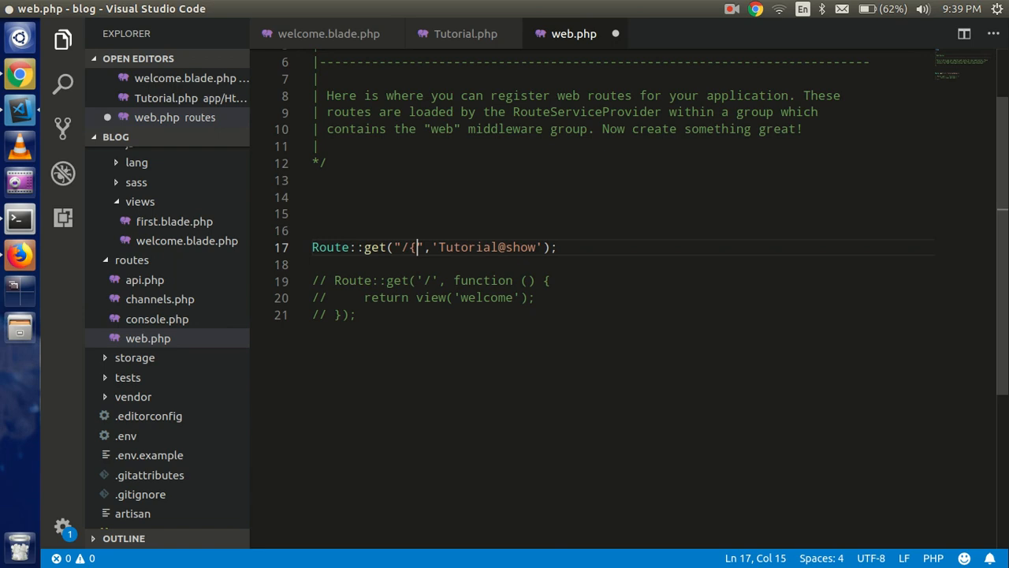
type("$")
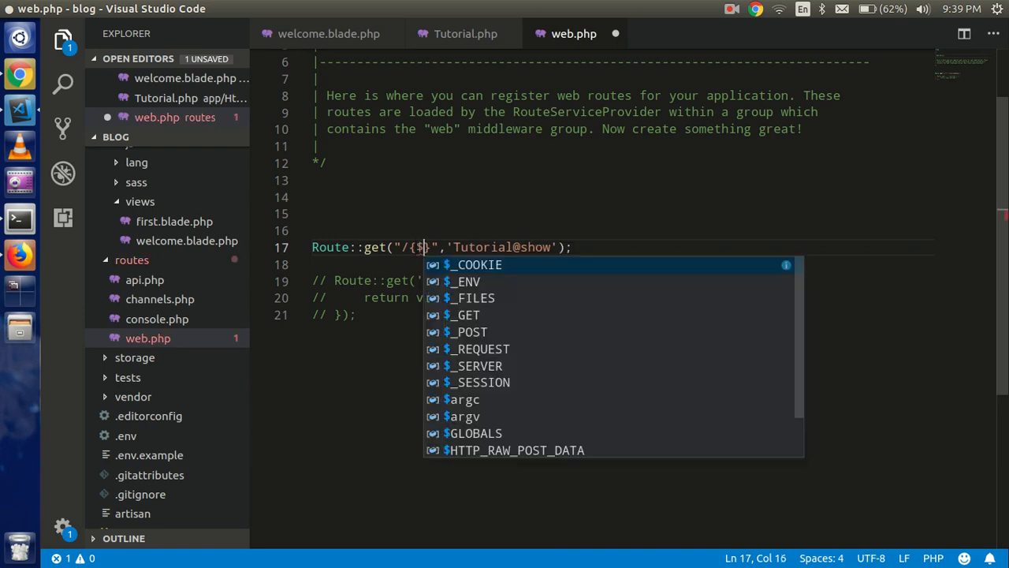
type("id")
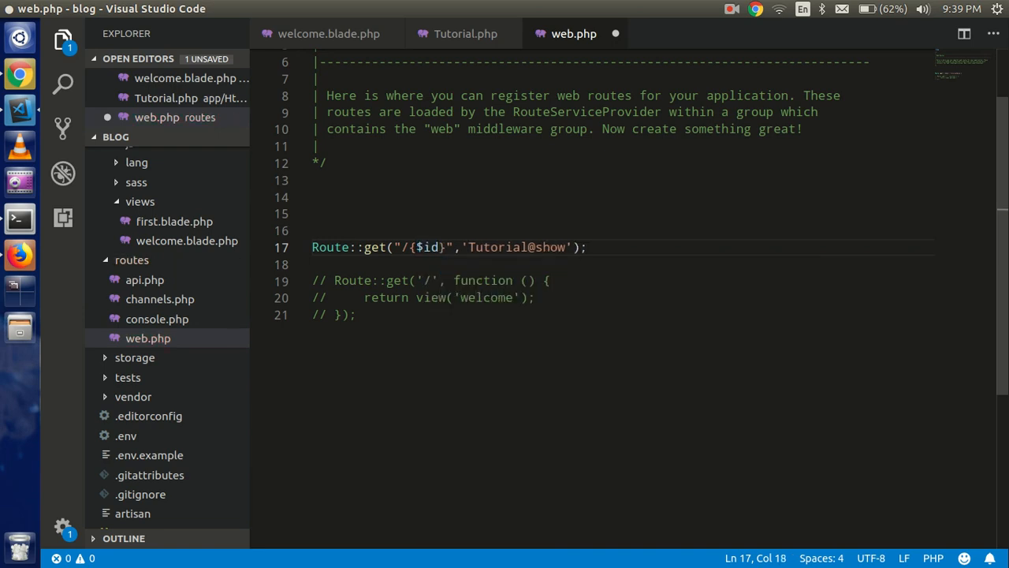
left_click(356, 315)
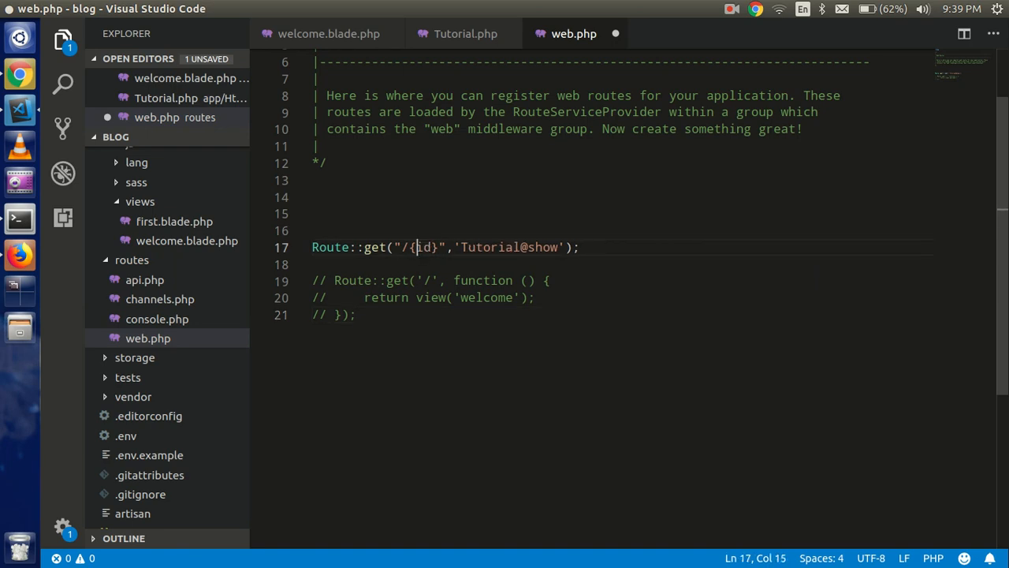
Give show() an $id parameter and append .$id to the echoed greeting
left_click(465, 33)
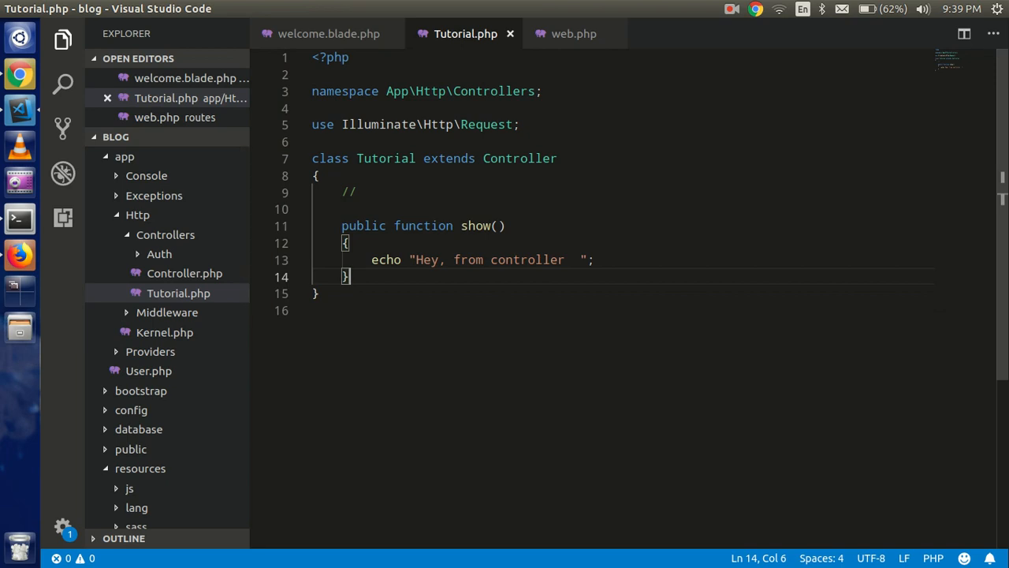
left_click(497, 225)
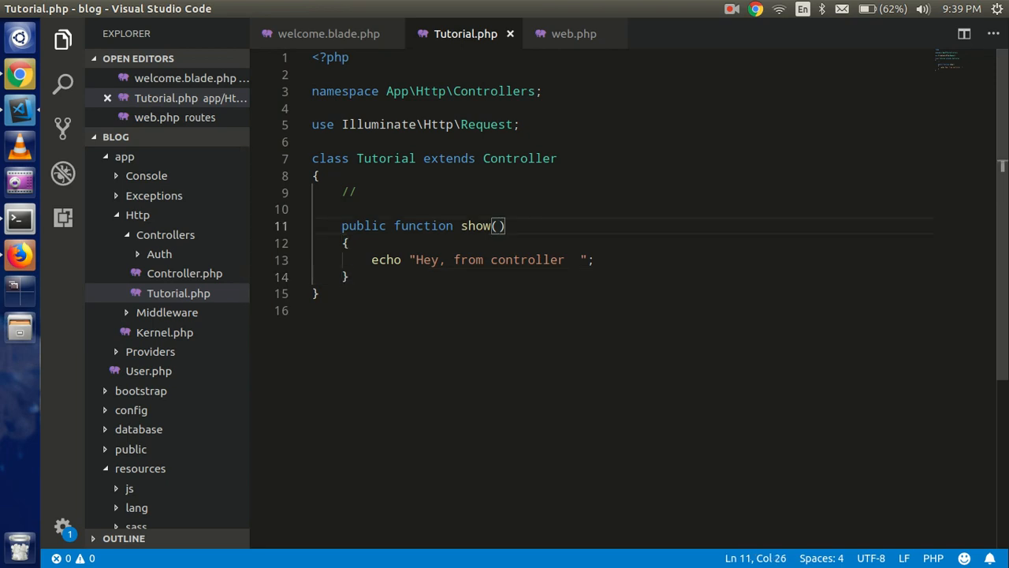
type("$id")
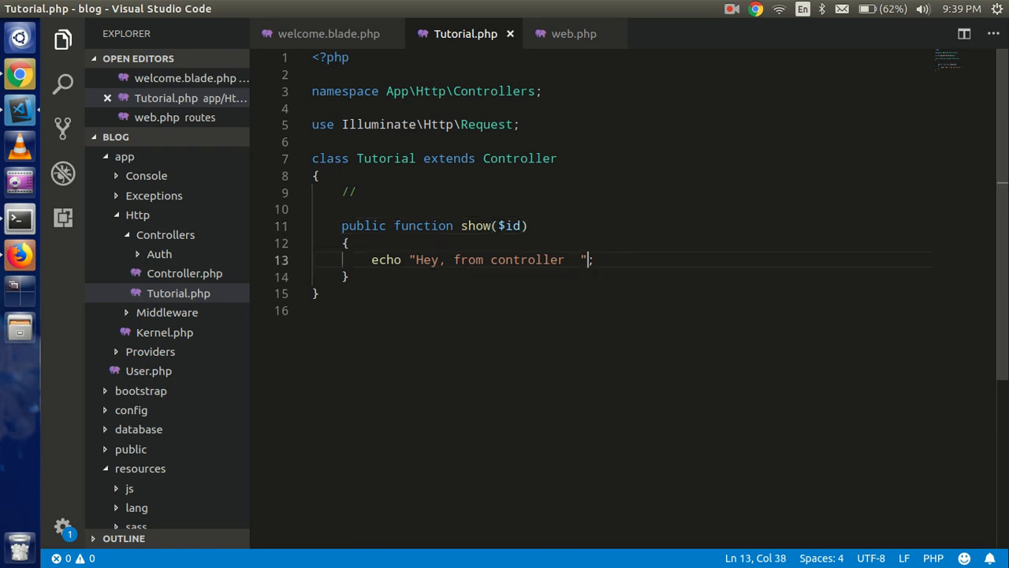
type(".$")
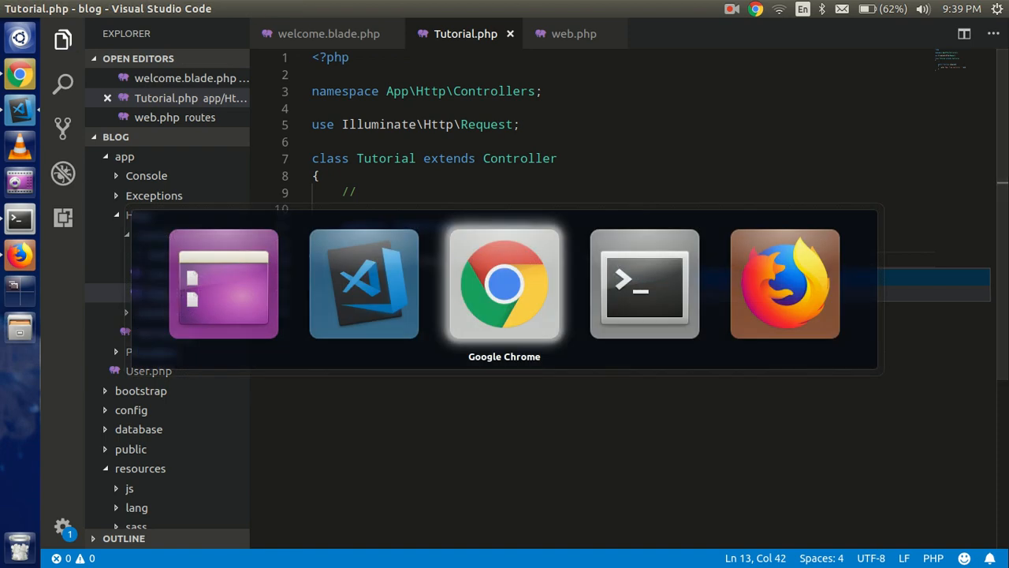
left_click(504, 283)
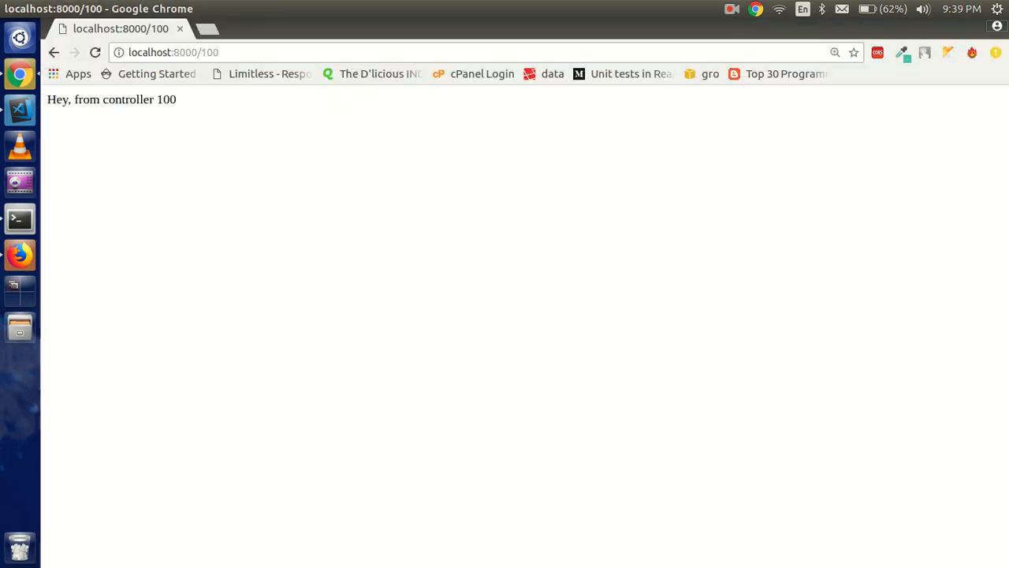
Highlight 'from controller 100' on localhost:8000/100, then return to the controller code
left_click_drag(77, 99, 177, 100)
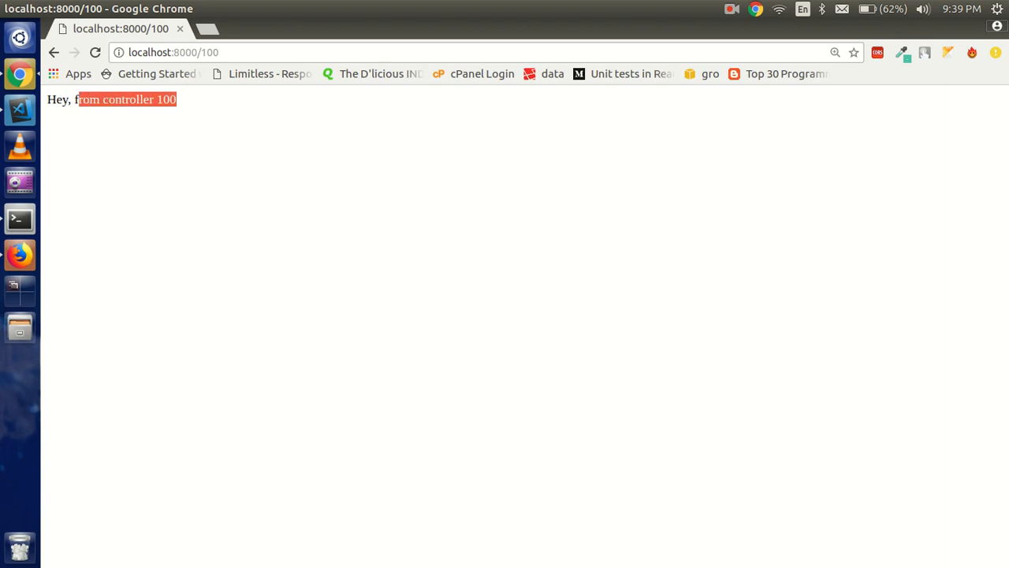
left_click(19, 109)
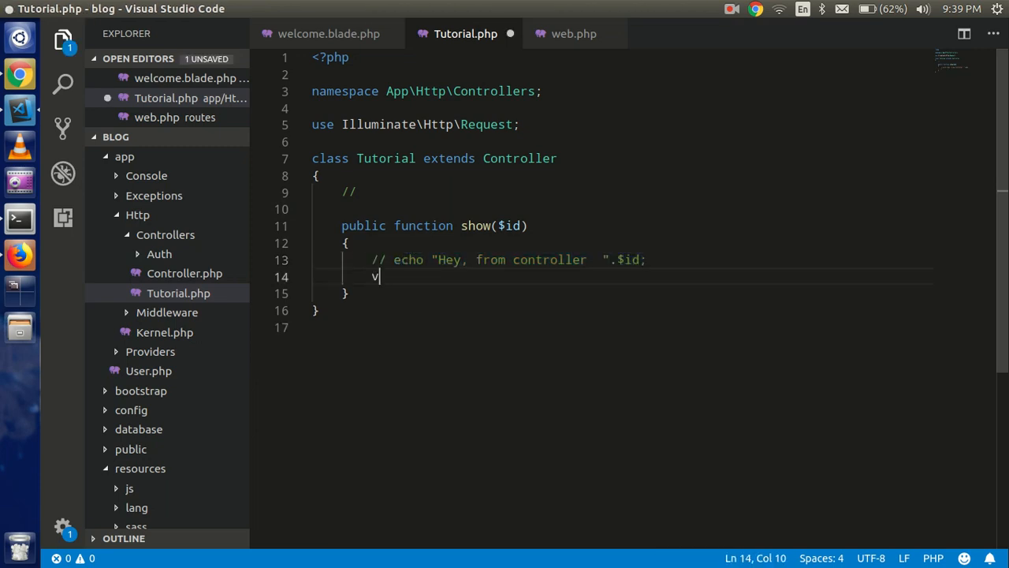
Replace the echo with return view('welcome'); in show(), then open welcome.blade.php
type("iew(")
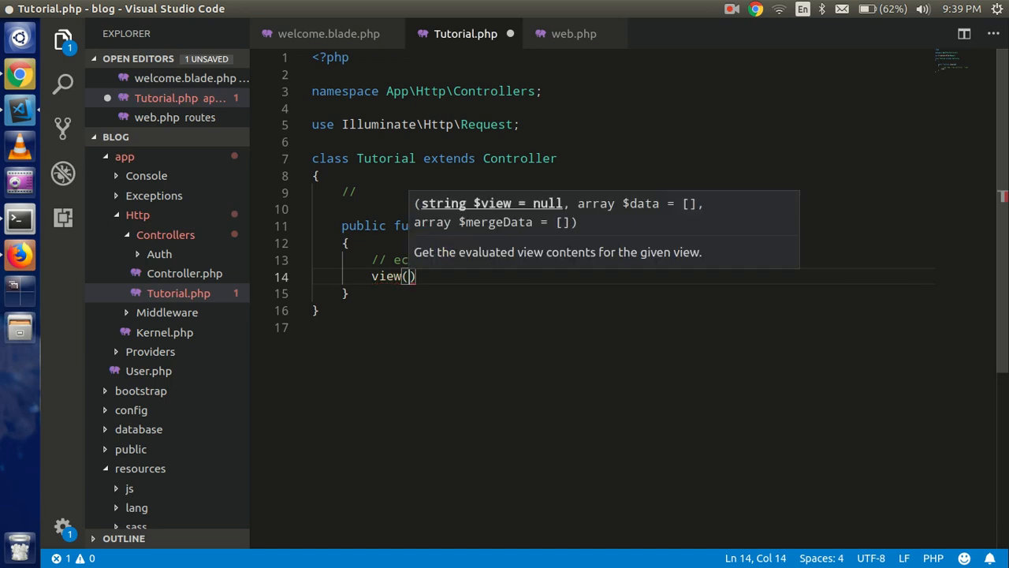
type("'")
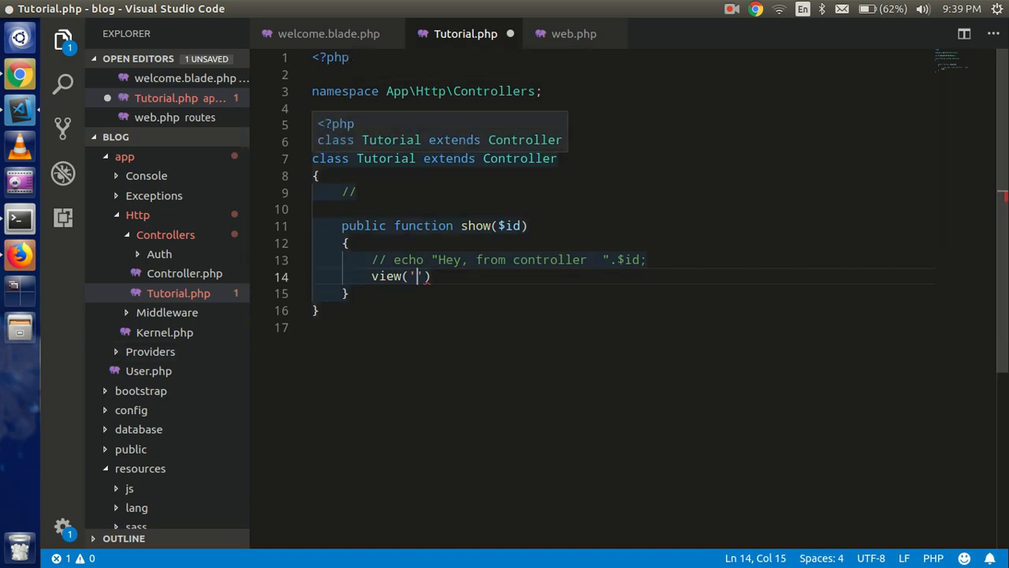
type("welco")
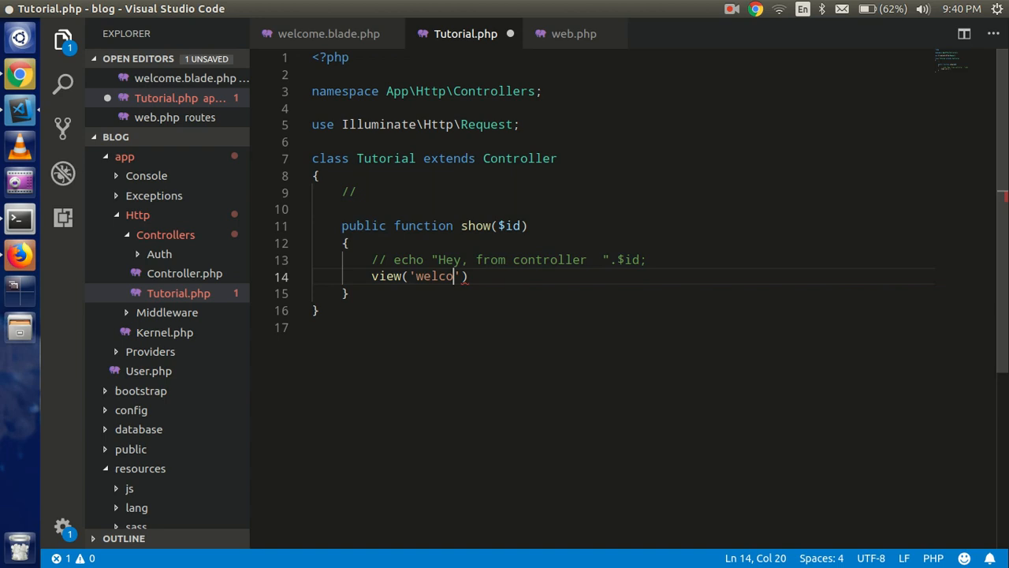
type("me');")
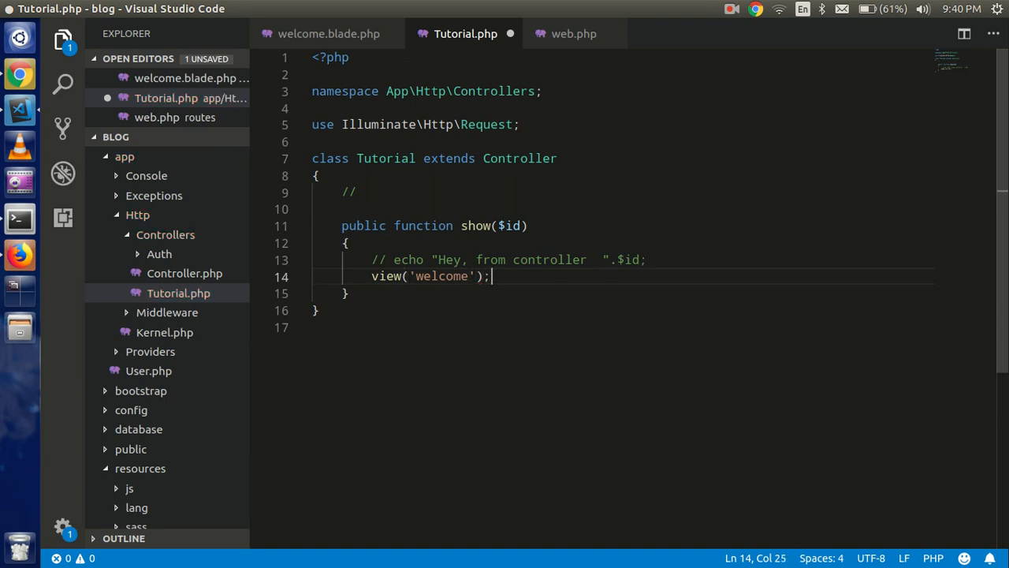
type("ret")
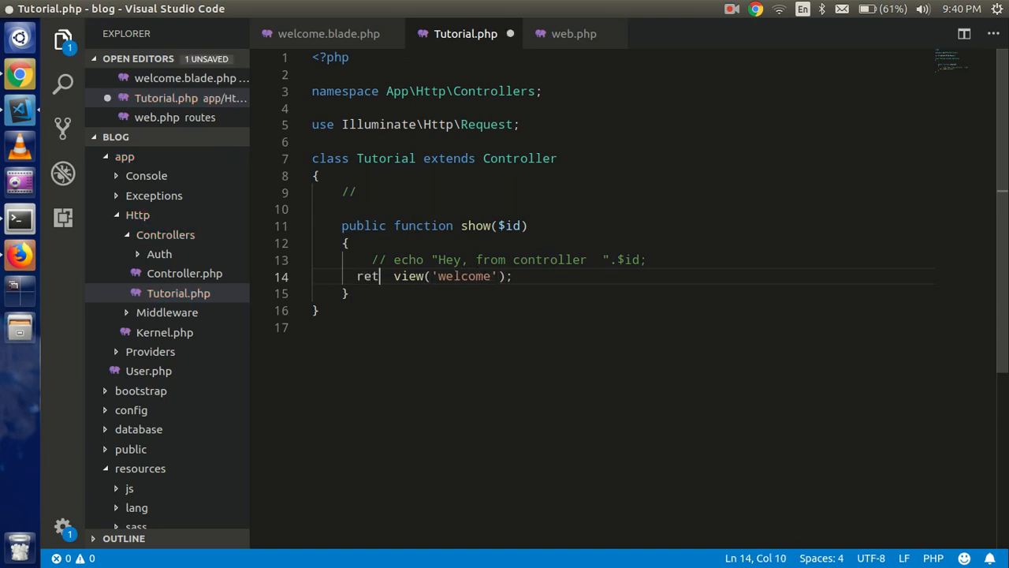
type("urn")
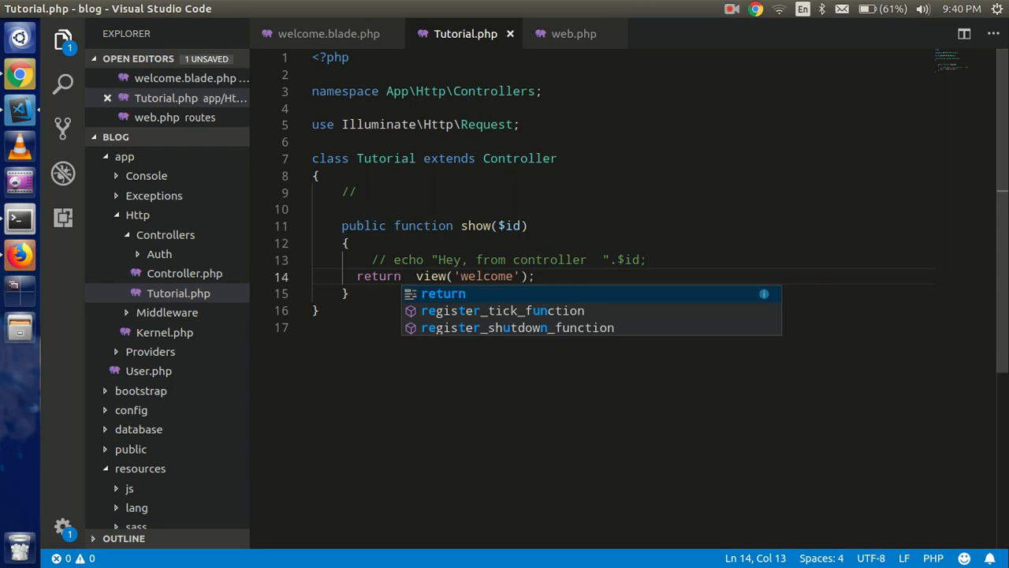
left_click(20, 74)
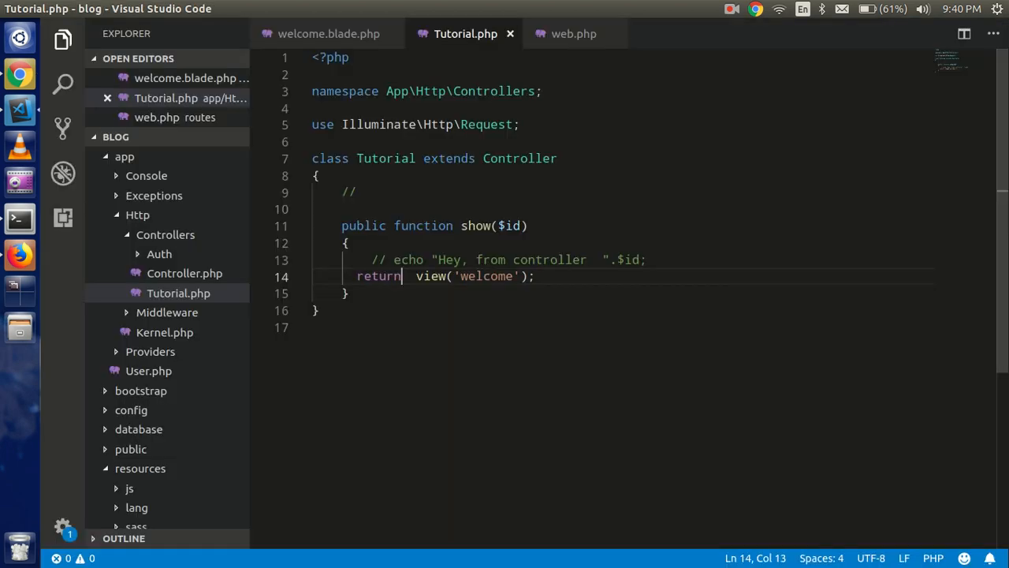
left_click(328, 33)
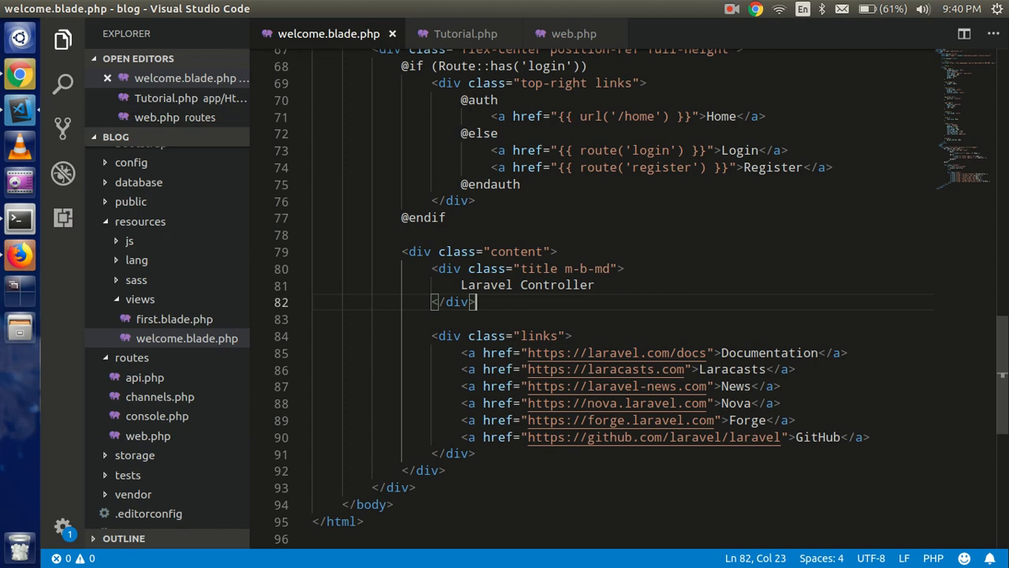
Replace the 'Laravel Controller' heading with 'View is loaded and please like this video'
double_click(557, 285)
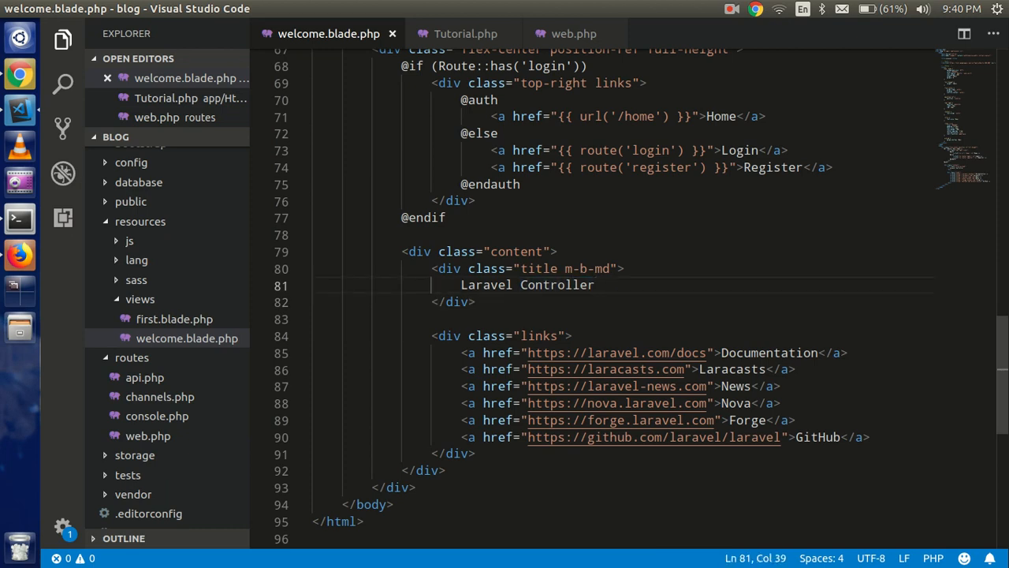
type("V")
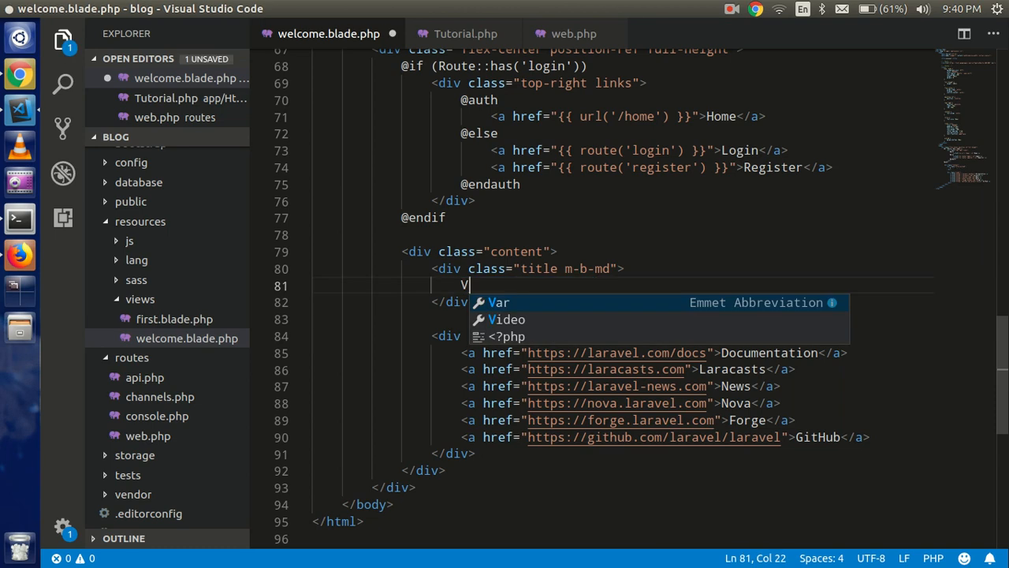
type("iew Is")
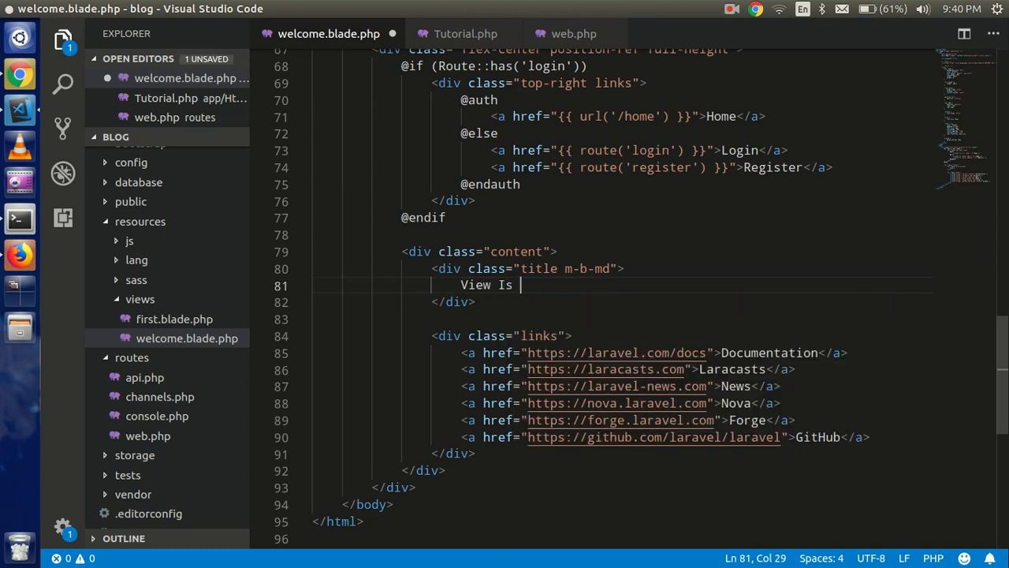
type("loader")
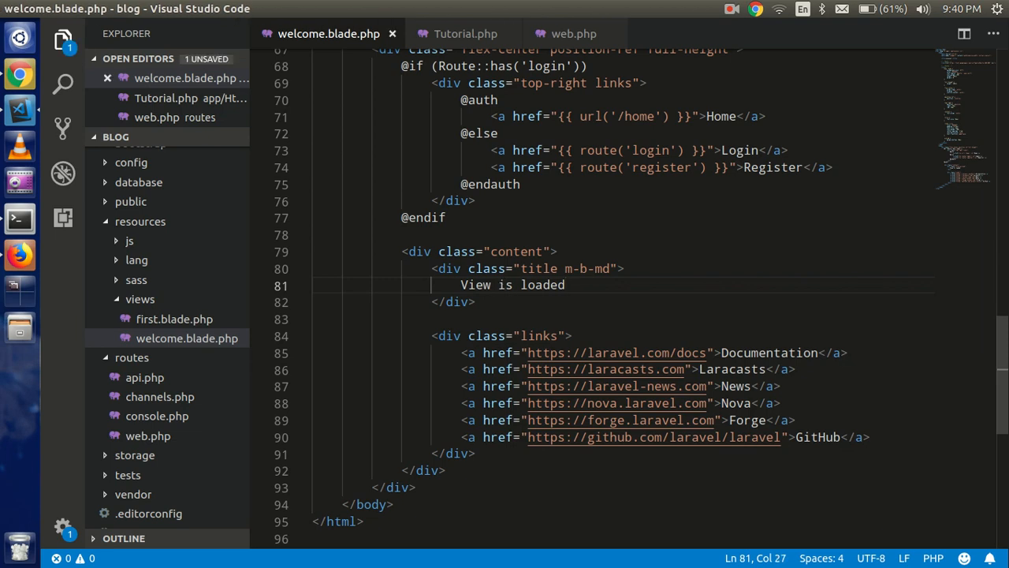
type("and")
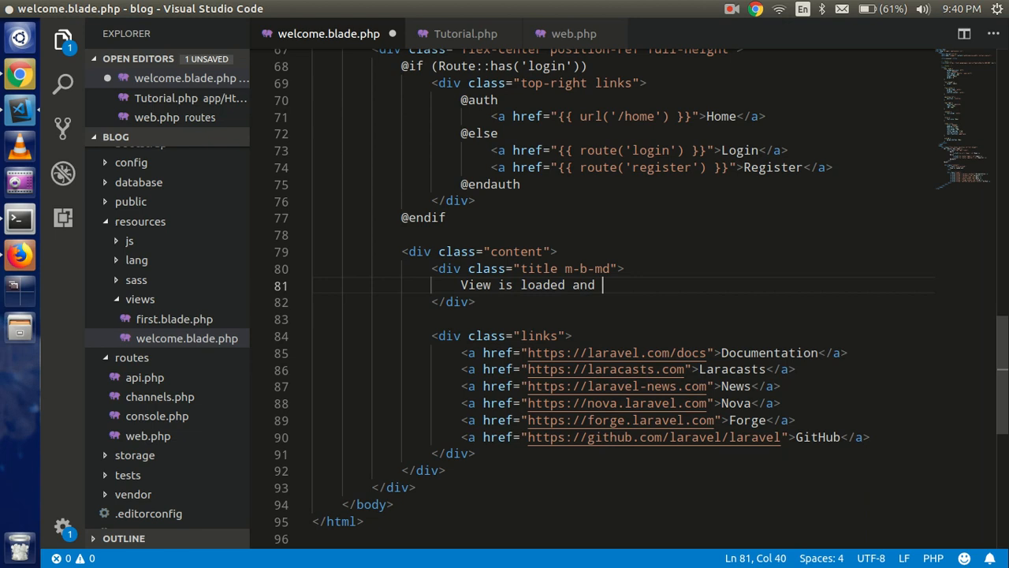
type("please li")
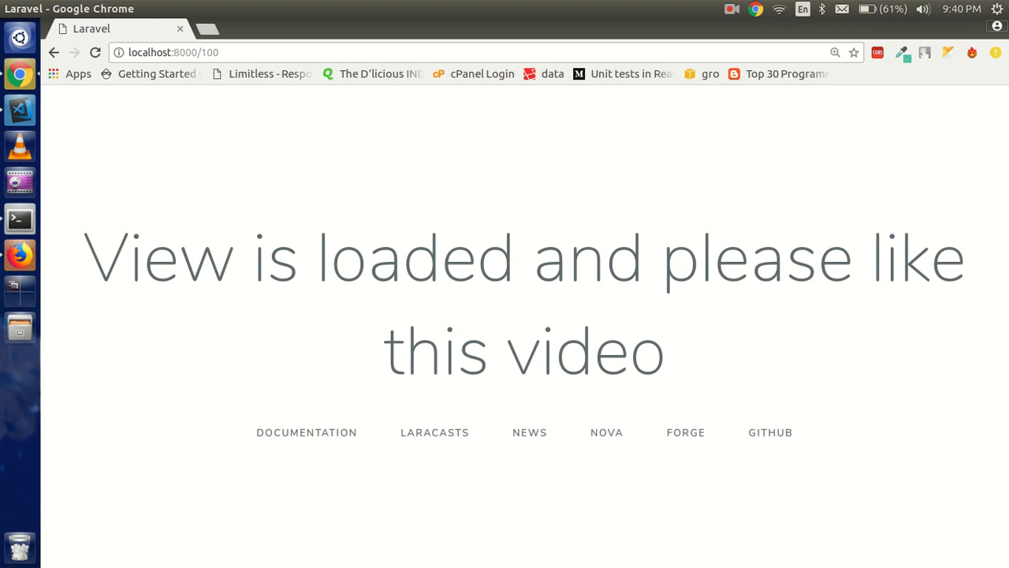
Open a new Chrome tab and search for 'lava'
left_click(202, 28)
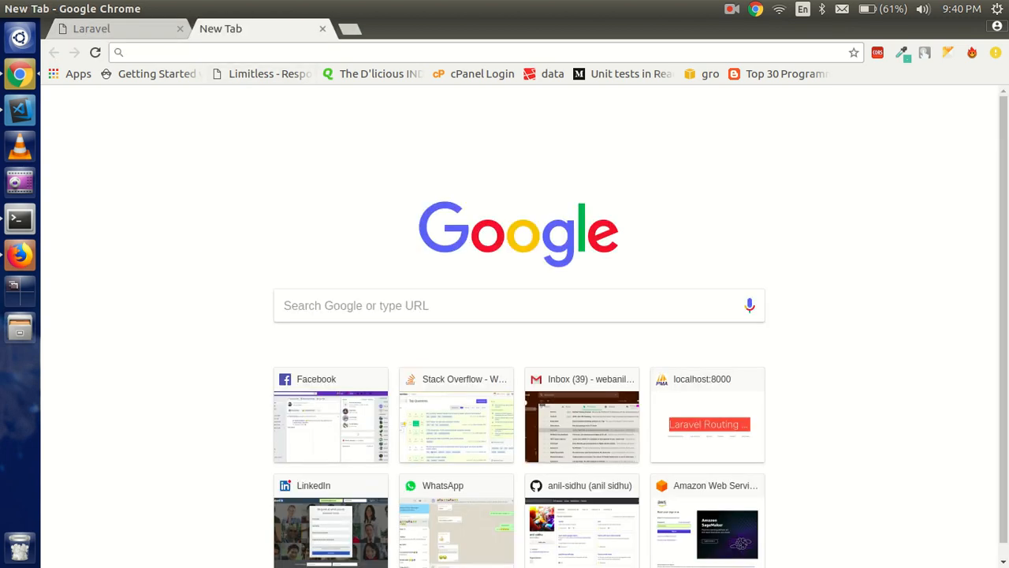
type("lav")
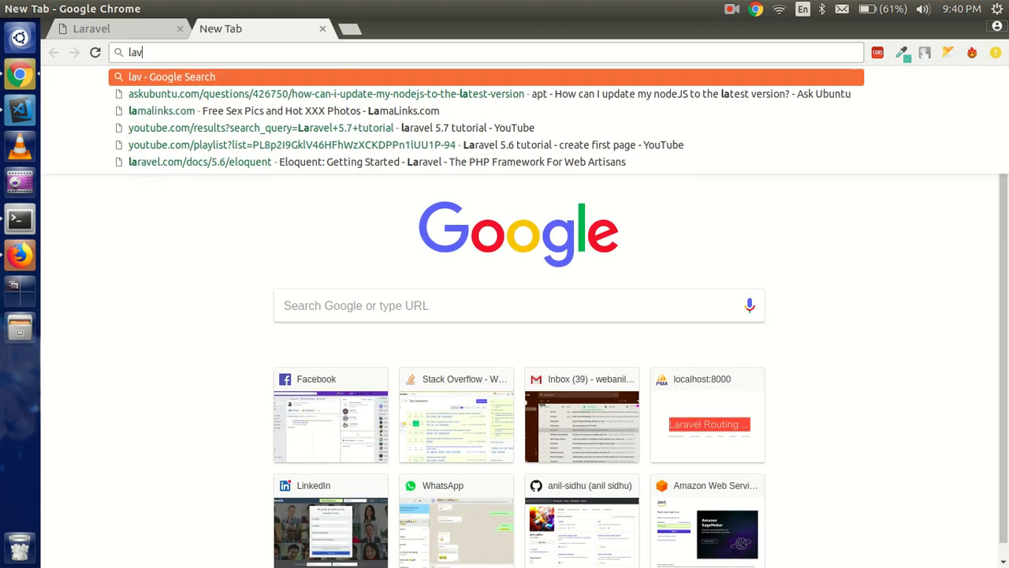
type("a")
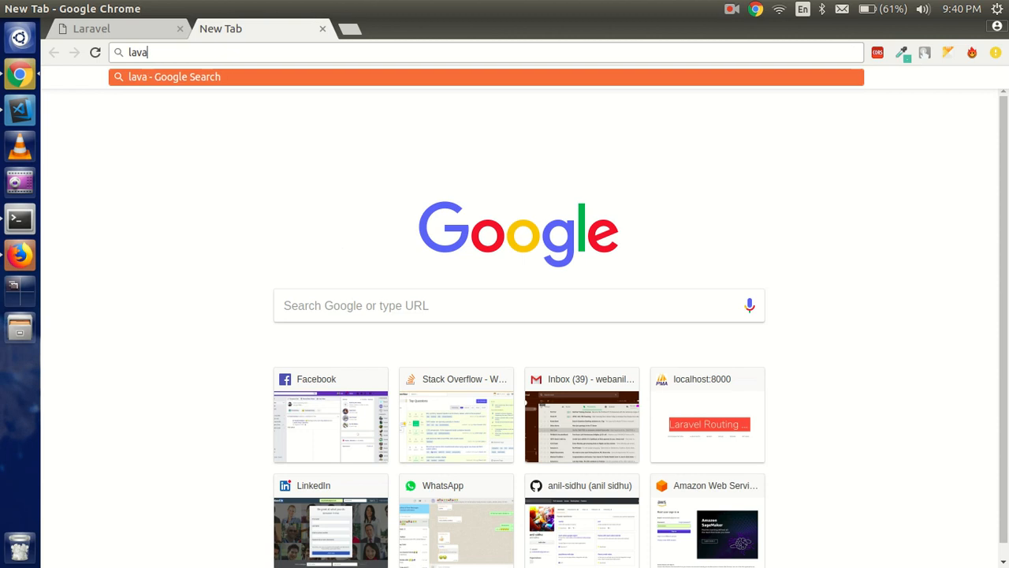
key("Return")
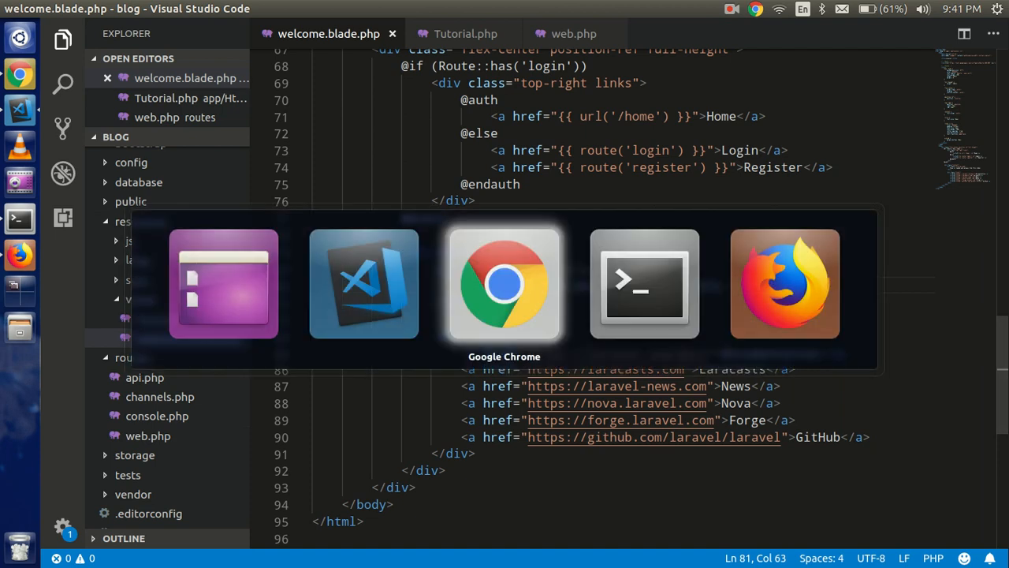
Return to Tutorial.php and select its namespace declaration line
left_click(504, 283)
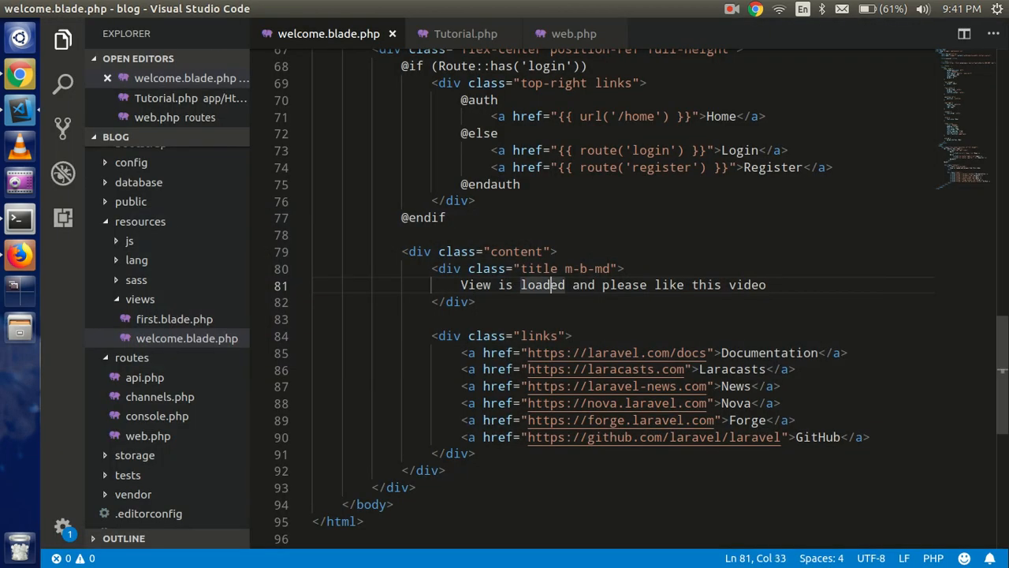
left_click(464, 34)
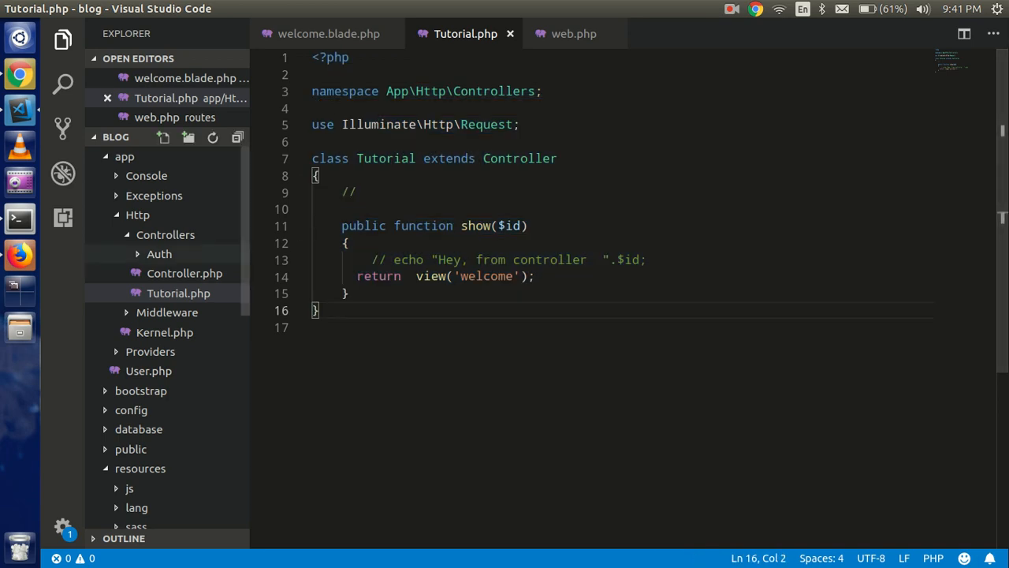
left_click(188, 137)
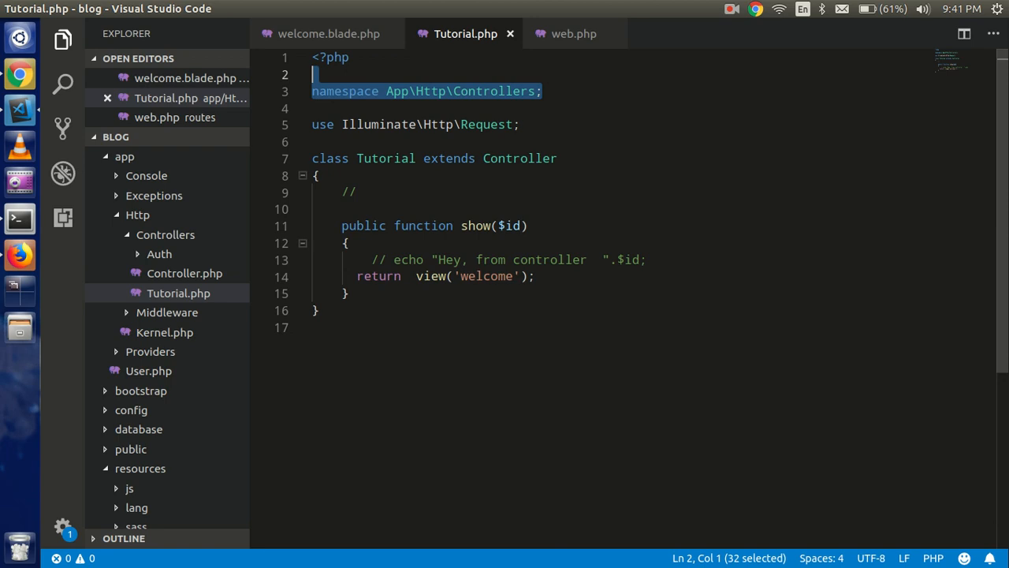
double_click(345, 91)
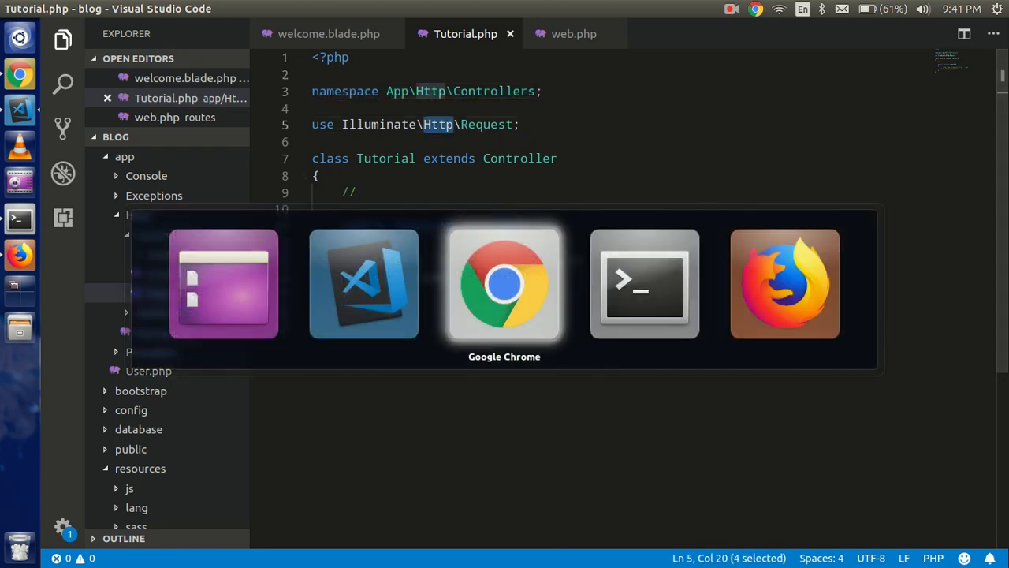
Switch to Chrome and move to the other laravel.com tab
left_click(504, 283)
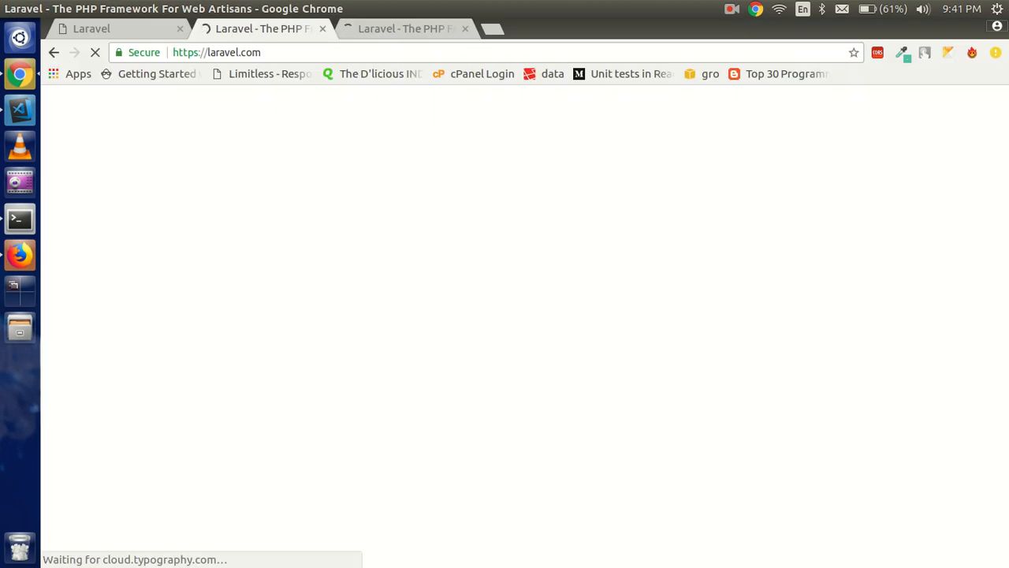
left_click(404, 28)
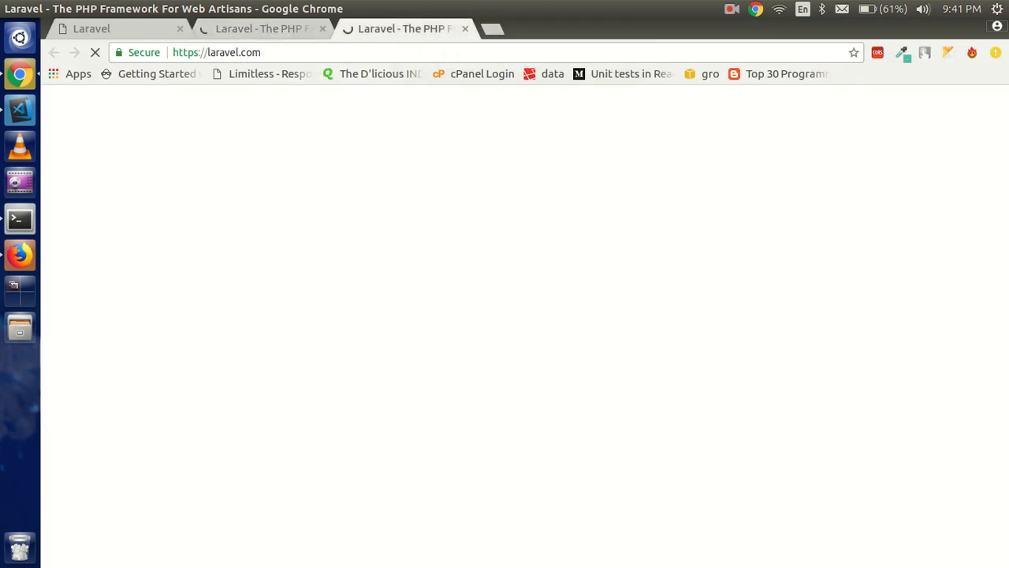